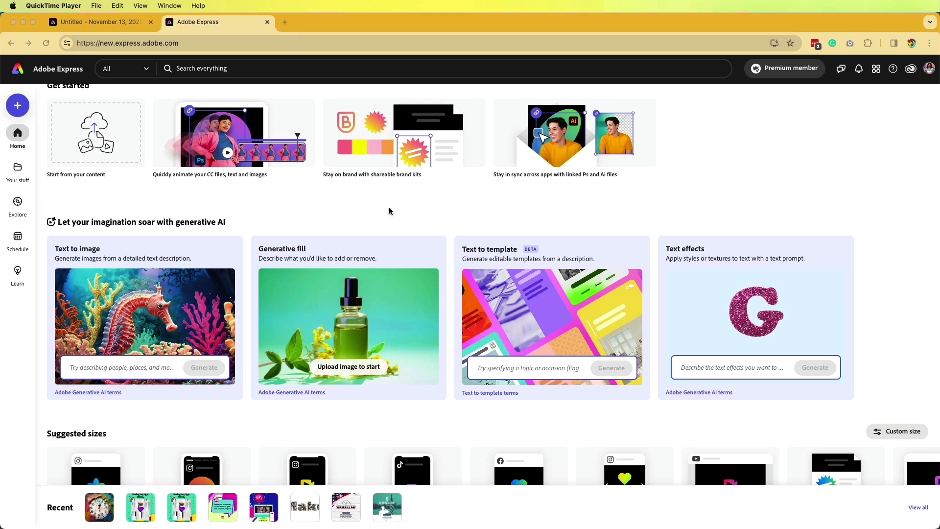
{"action": "mouse_move", "coordinate": [201, 227]}
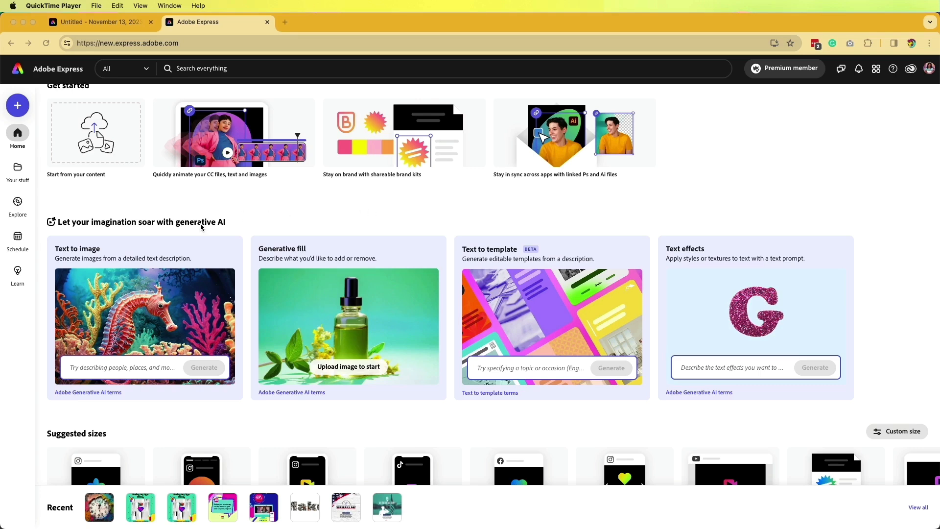
{"action": "mouse_move", "coordinate": [229, 220]}
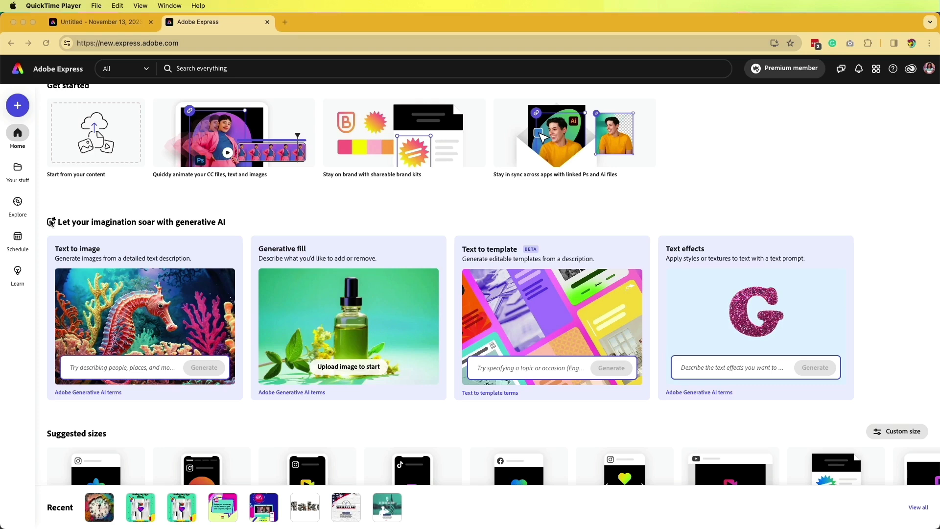
{"action": "mouse_move", "coordinate": [509, 255]}
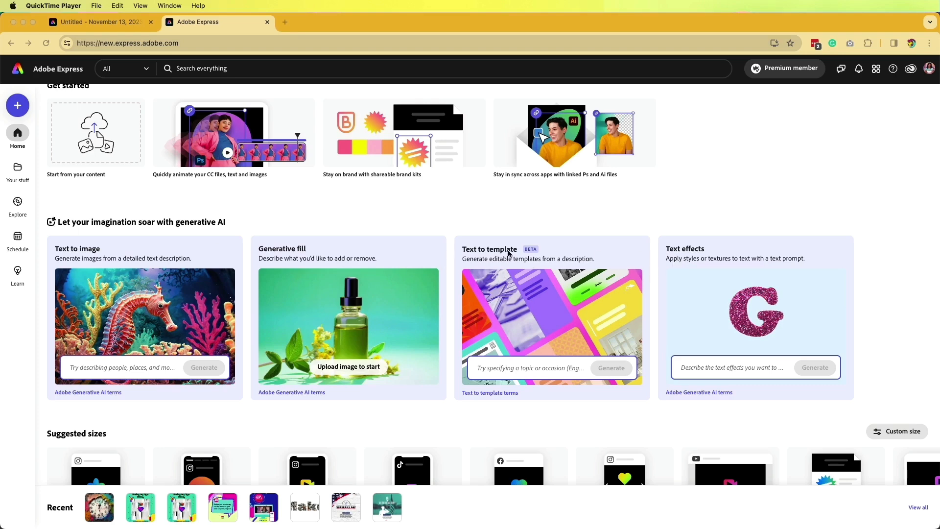
{"action": "mouse_move", "coordinate": [225, 252]}
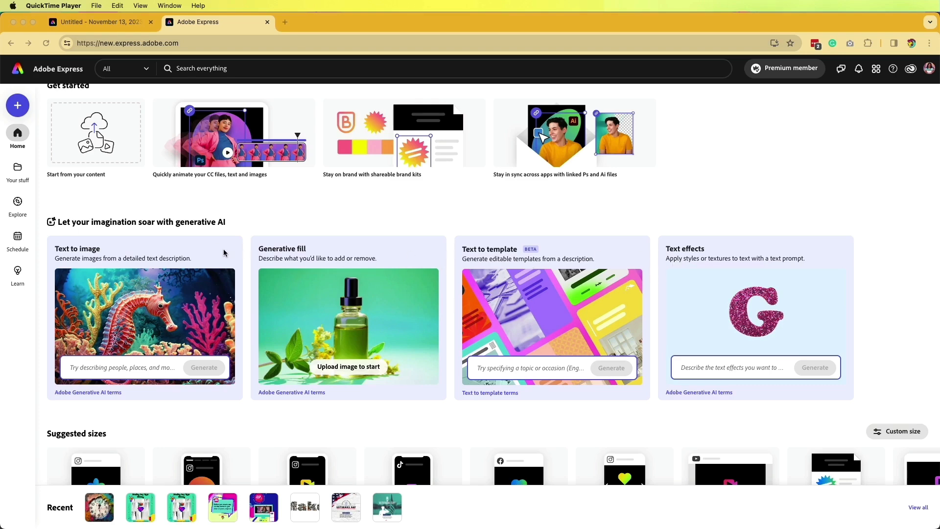
{"action": "mouse_move", "coordinate": [547, 365]}
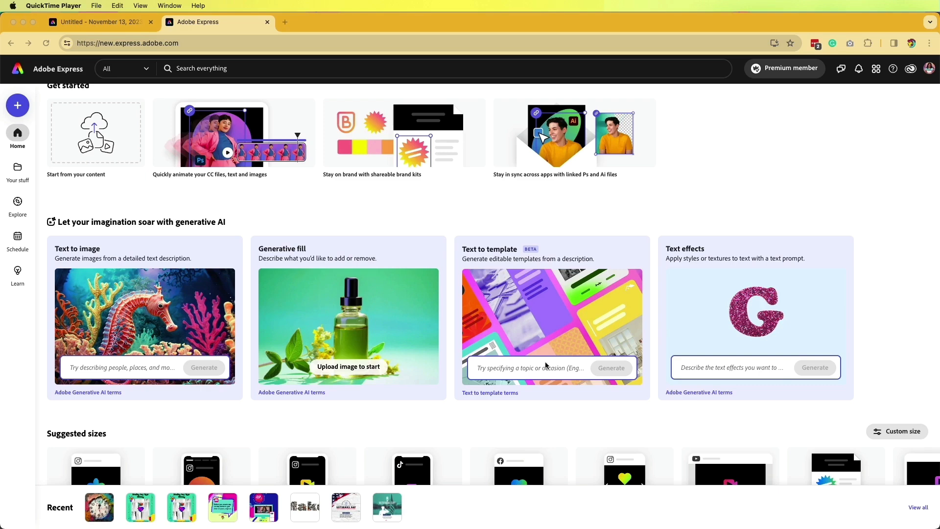
{"action": "mouse_move", "coordinate": [542, 254]}
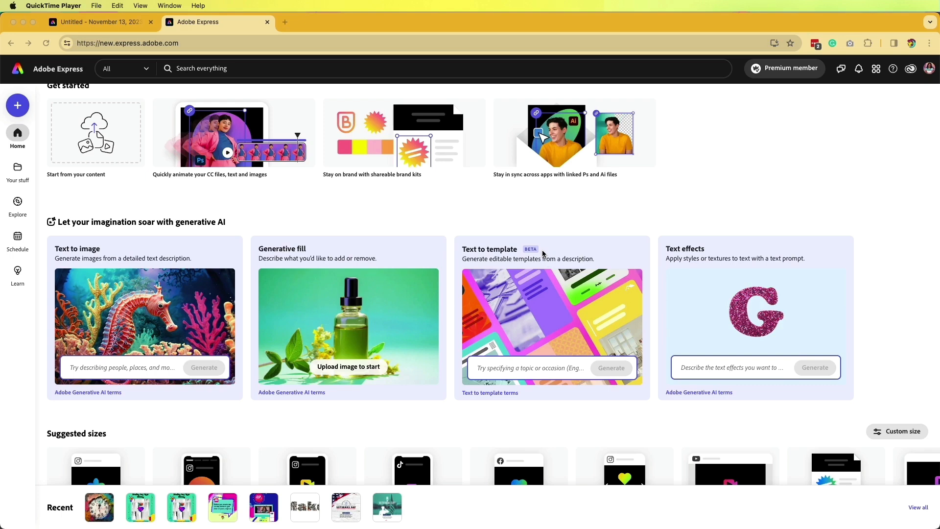
{"action": "mouse_move", "coordinate": [526, 256]}
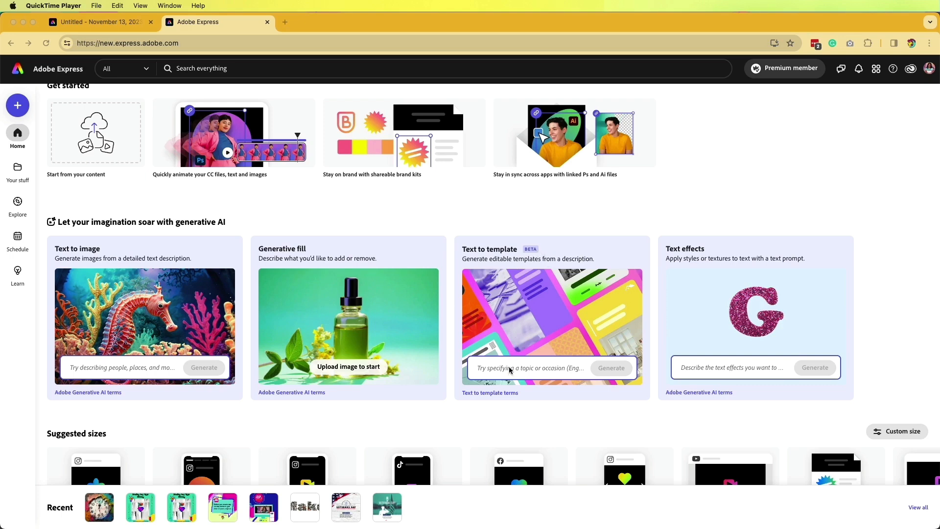
{"action": "mouse_move", "coordinate": [511, 371]}
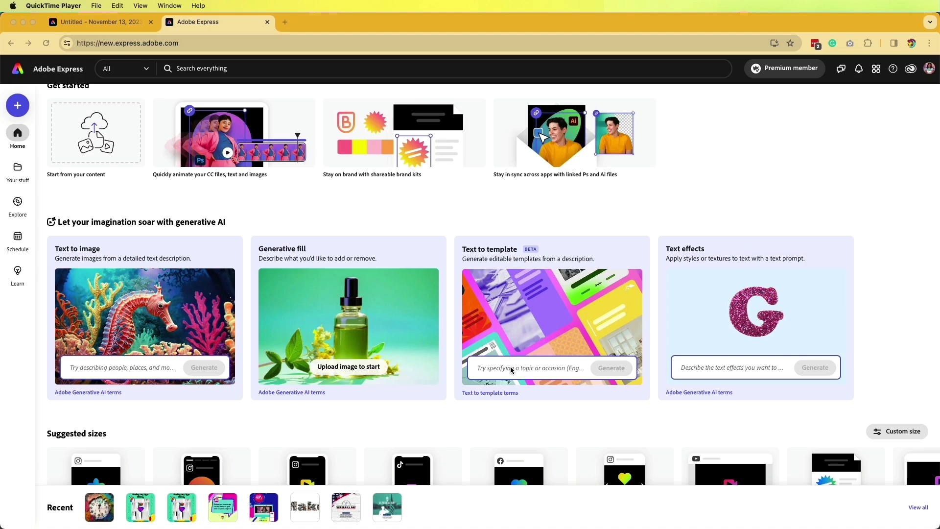
{"action": "mouse_move", "coordinate": [662, 260]}
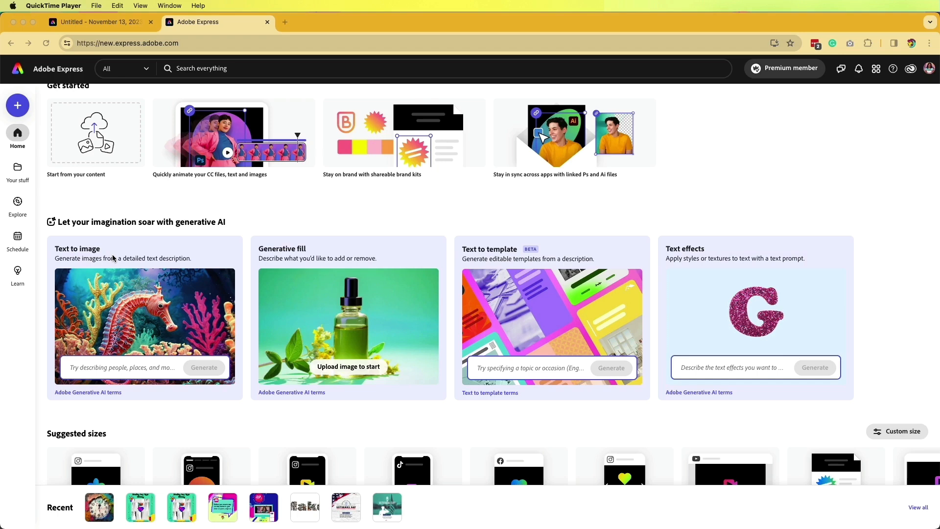
{"action": "mouse_move", "coordinate": [139, 370]}
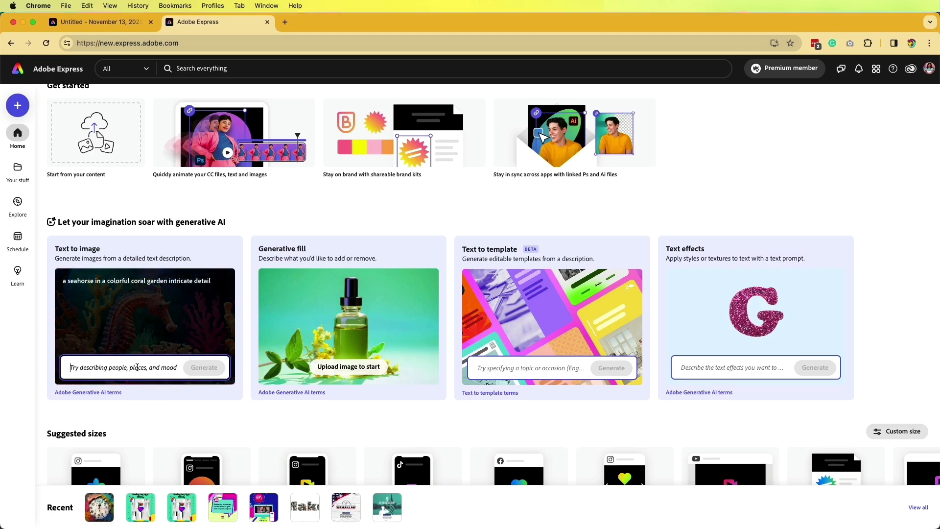
Generate images from the prompt 'melting wall clocks and colorful splatter'.
{"action": "type", "text": "melting wall clocks and colorful splatter"}
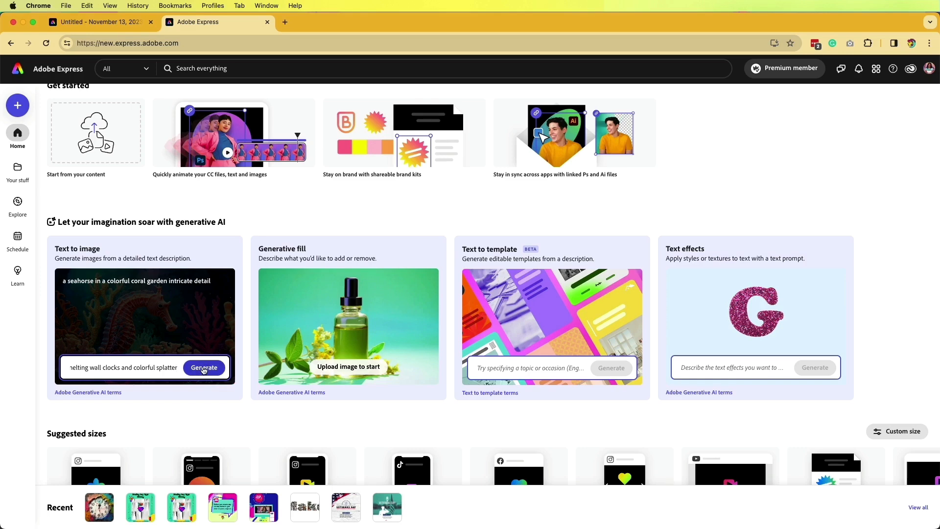
{"action": "left_click", "coordinate": [204, 367]}
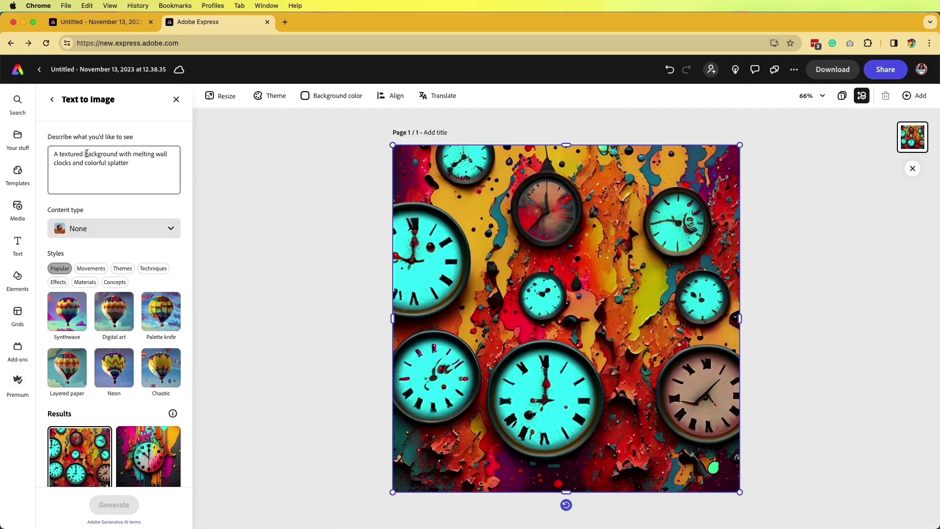
Check the content type choices, then place each generated melting-clock result on the canvas in turn.
{"action": "left_click", "coordinate": [114, 228]}
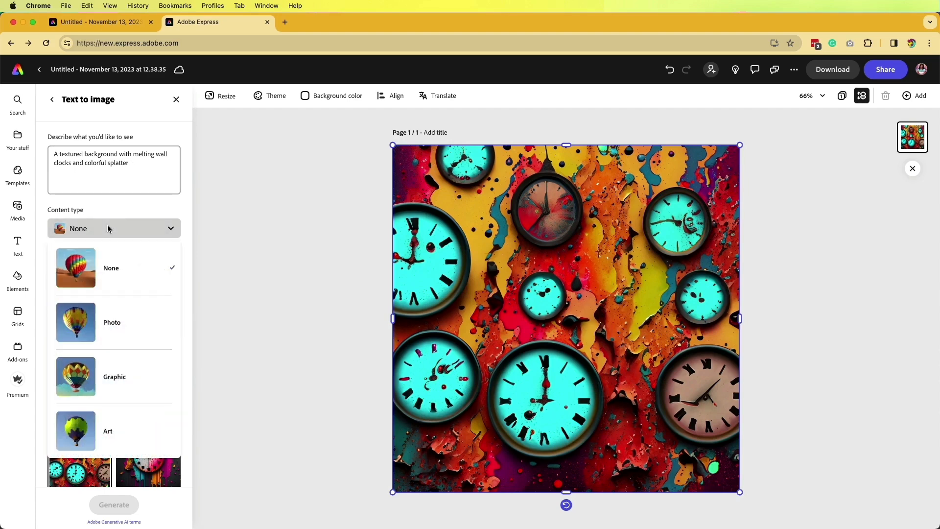
{"action": "mouse_move", "coordinate": [116, 327]}
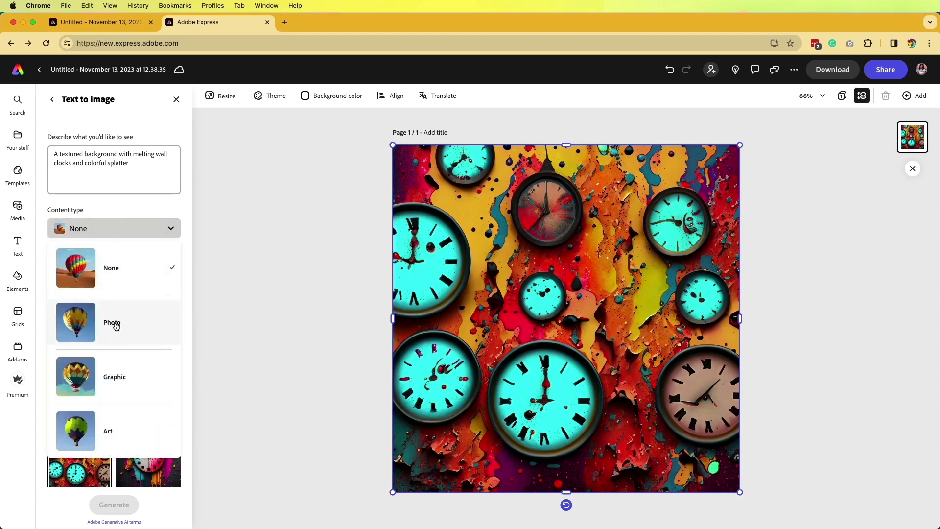
{"action": "mouse_move", "coordinate": [121, 421]}
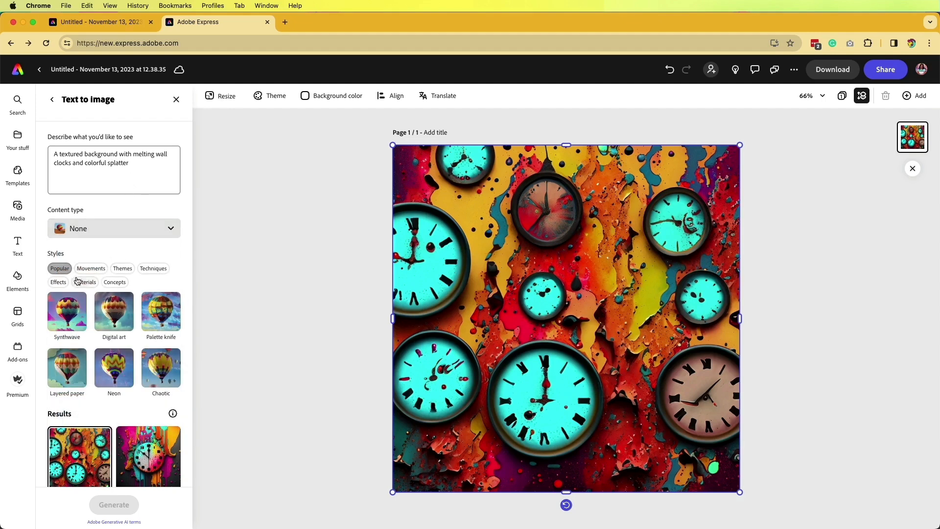
{"action": "mouse_move", "coordinate": [107, 273]}
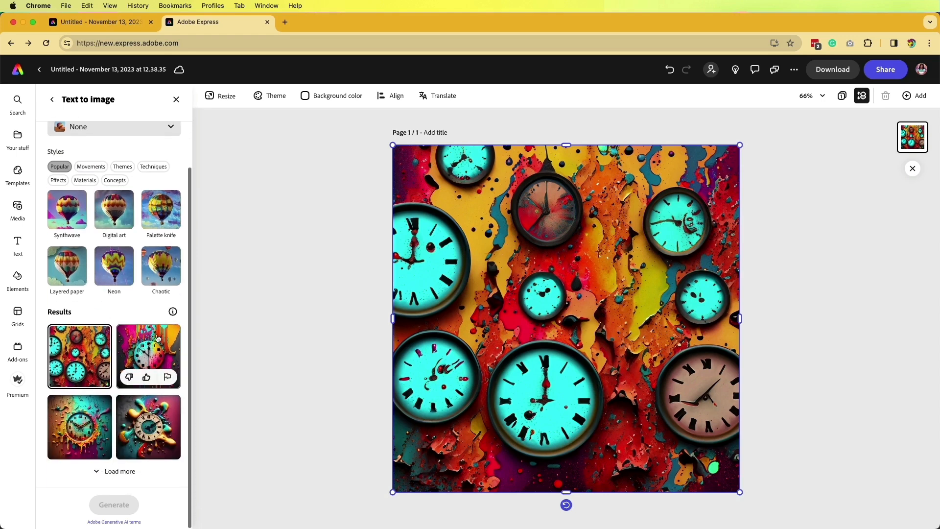
{"action": "left_click", "coordinate": [148, 427]}
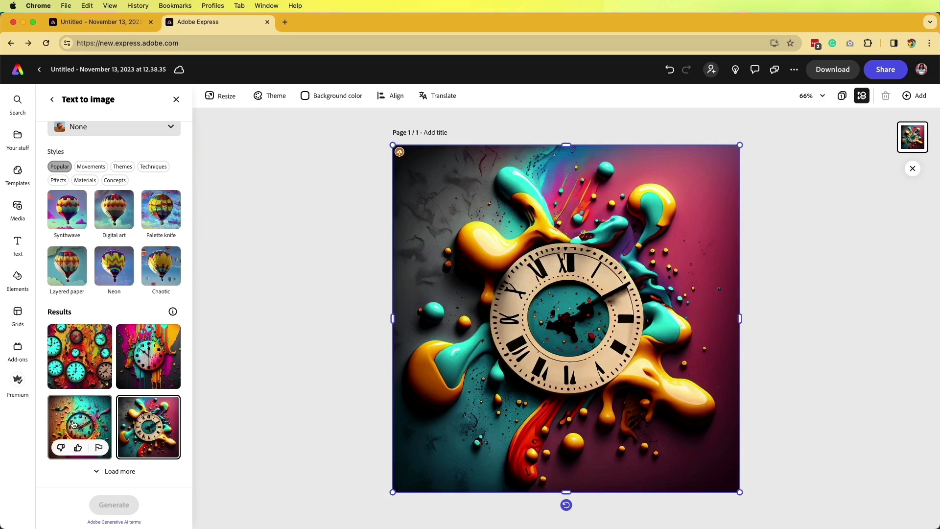
{"action": "left_click", "coordinate": [148, 357]}
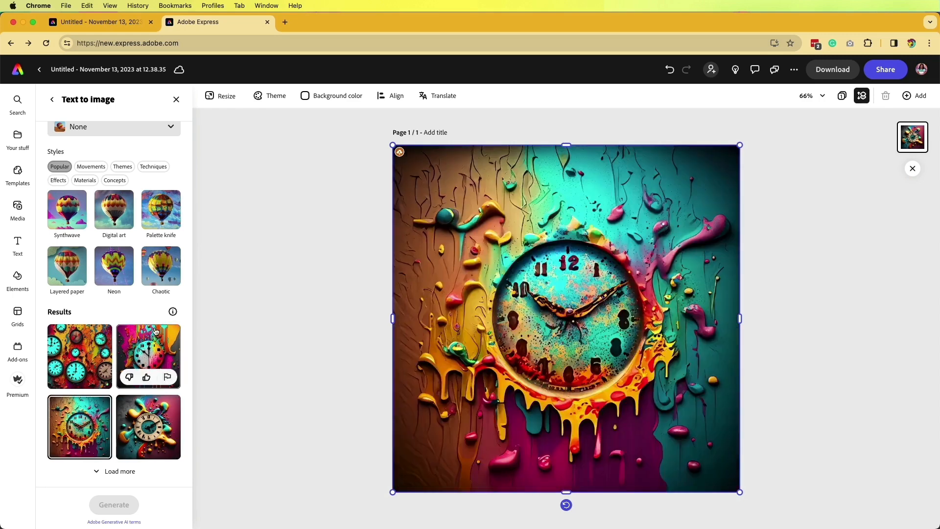
{"action": "left_click", "coordinate": [148, 351]}
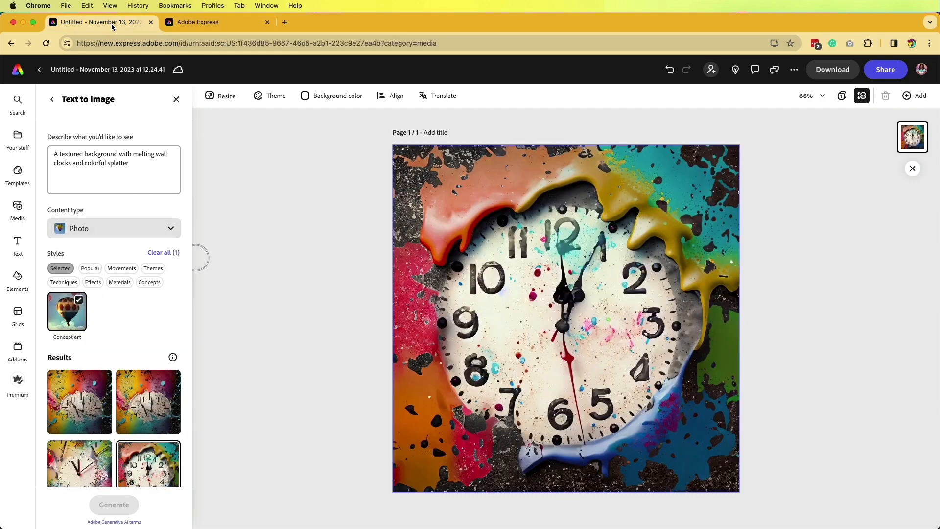
{"action": "mouse_move", "coordinate": [124, 340]}
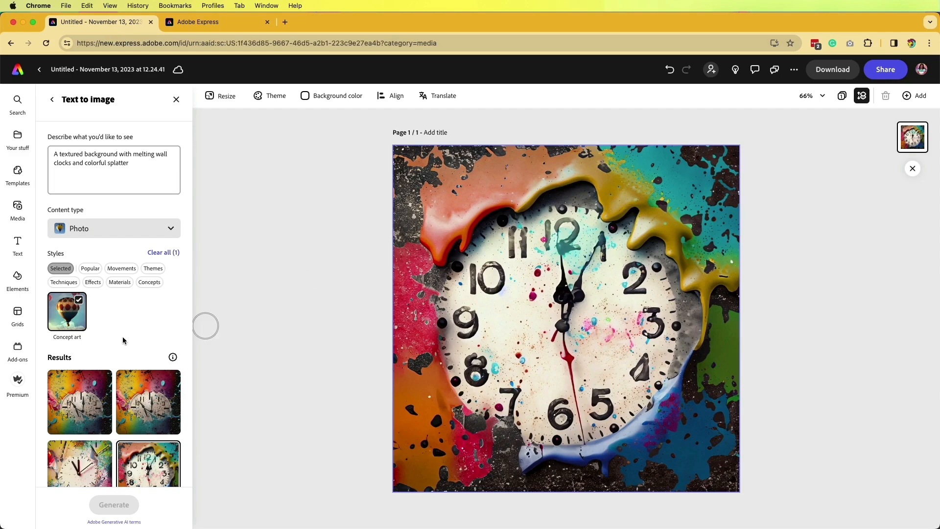
Preview the first and third photo-style clock results, then switch back to the original melting-clocks design.
{"action": "left_click", "coordinate": [80, 357]}
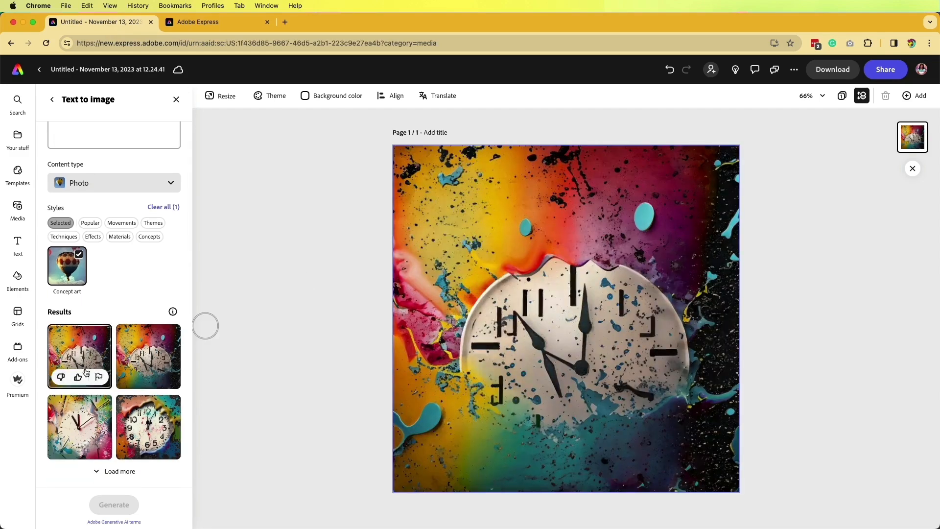
{"action": "left_click", "coordinate": [148, 427]}
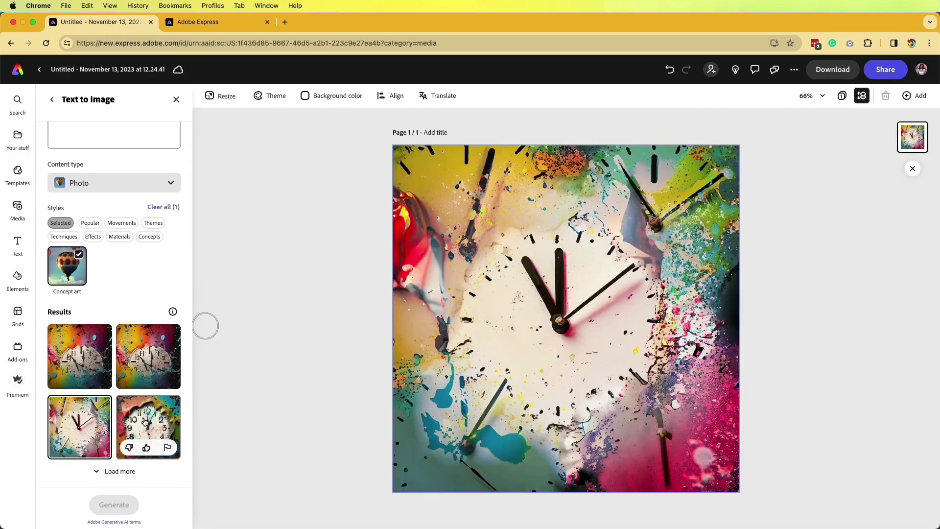
{"action": "left_click", "coordinate": [198, 22]}
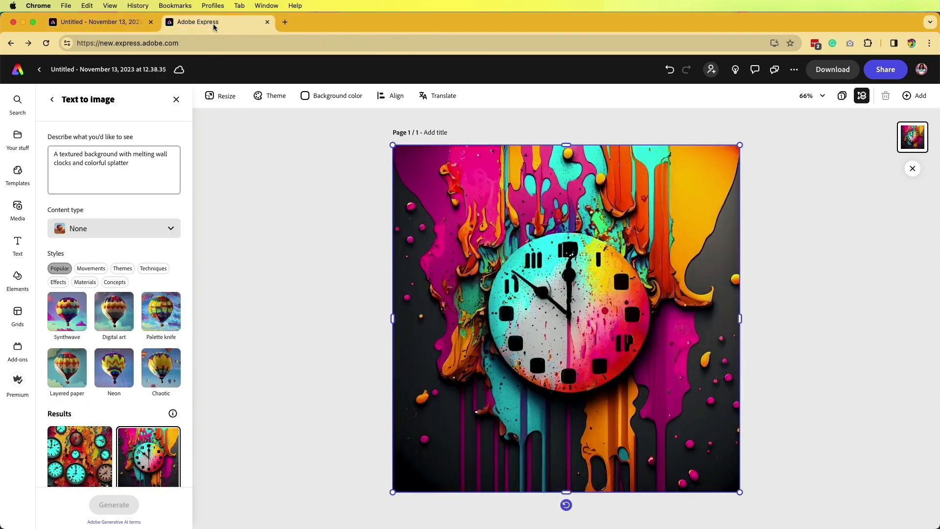
{"action": "left_click", "coordinate": [52, 99]}
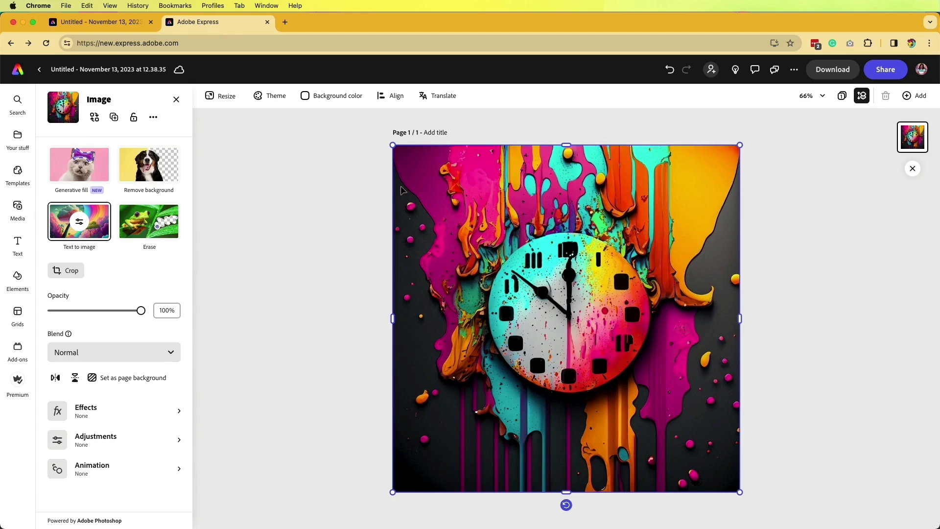
{"action": "mouse_move", "coordinate": [453, 278]}
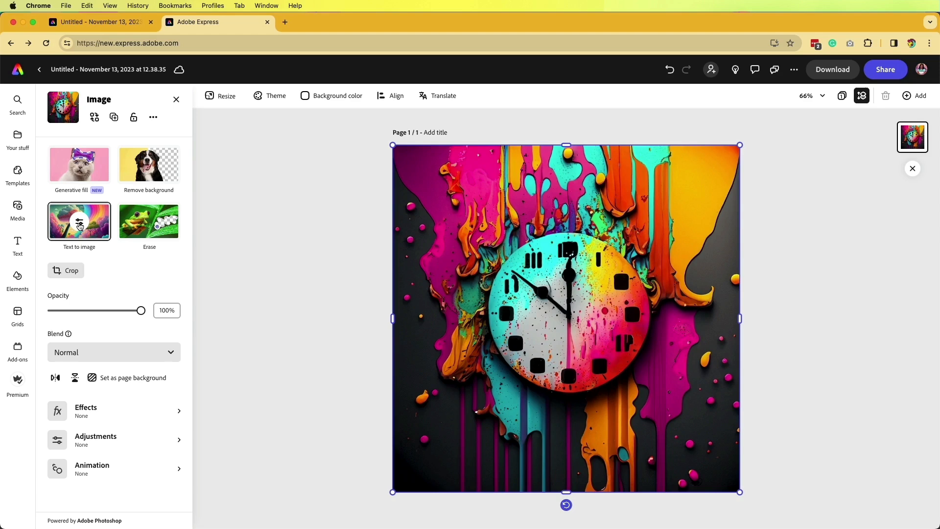
Swap the page image for the fourth melting-clock variation with a Roman-numeral clock and teal-yellow splashes.
{"action": "left_click", "coordinate": [78, 221]}
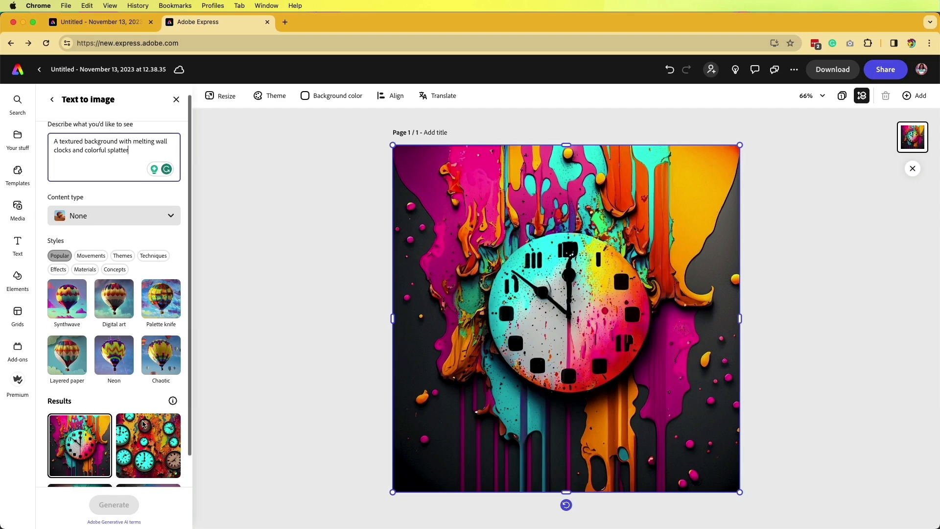
{"action": "left_click", "coordinate": [148, 427]}
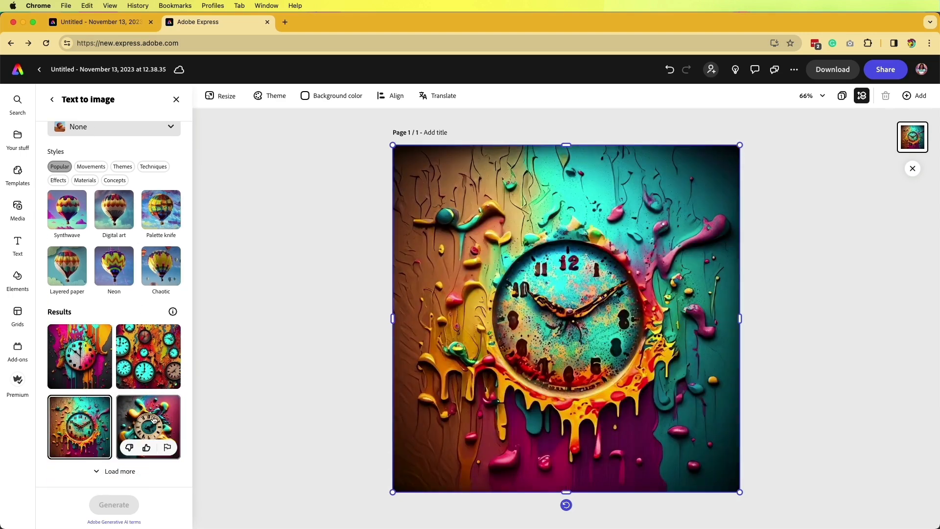
{"action": "left_click", "coordinate": [148, 427]}
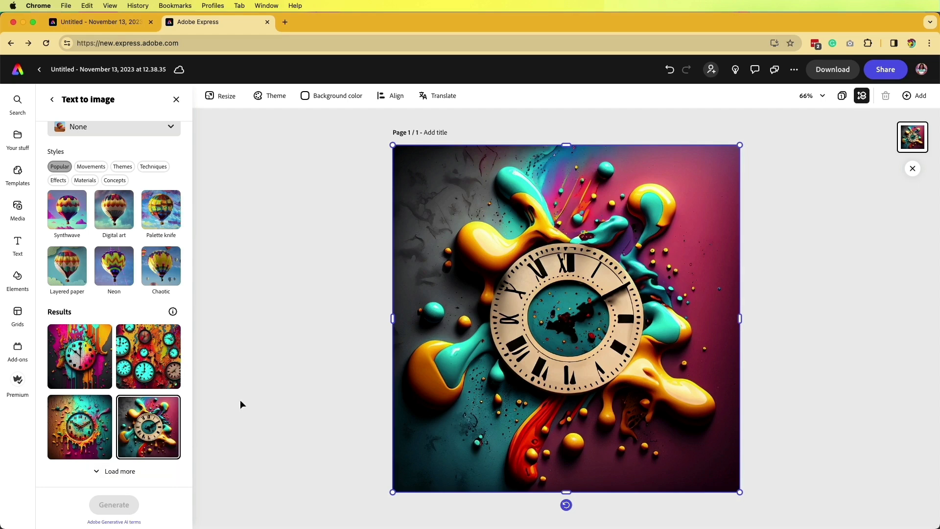
{"action": "left_click", "coordinate": [18, 208]}
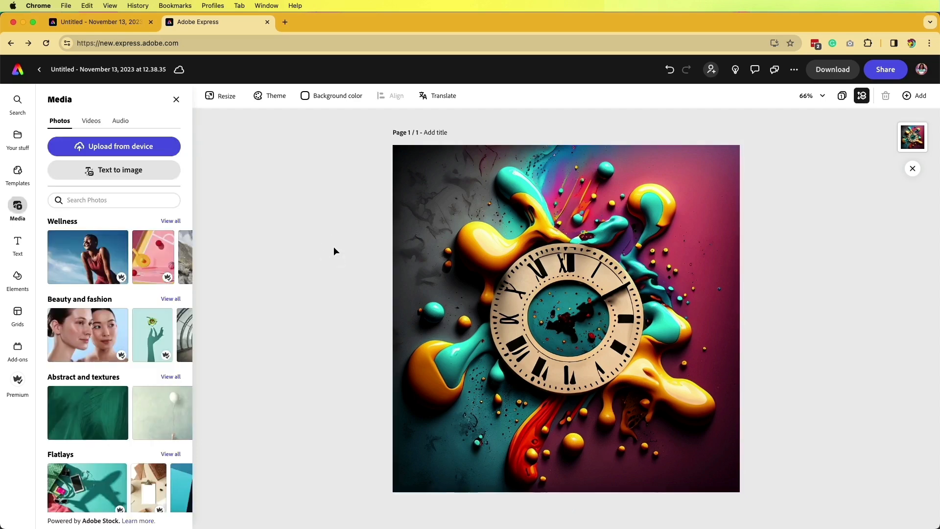
{"action": "mouse_move", "coordinate": [347, 249]}
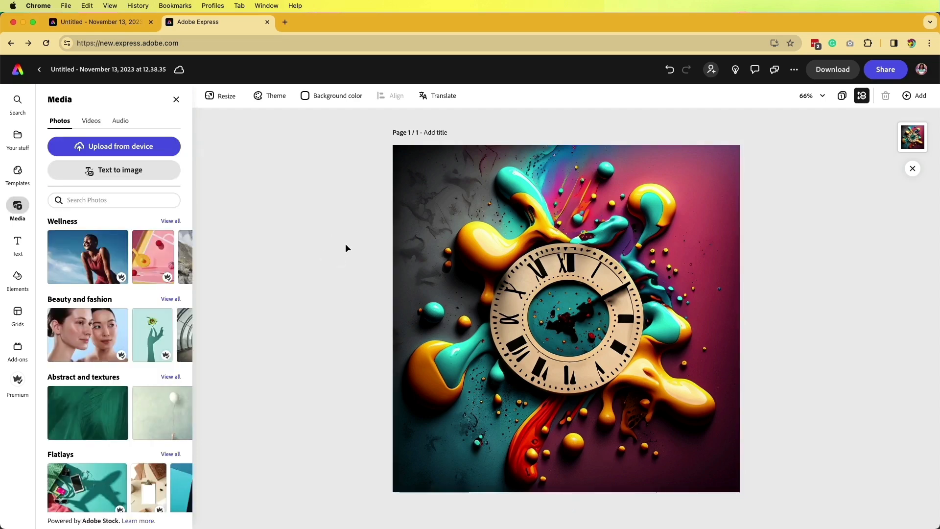
{"action": "mouse_move", "coordinate": [313, 215]}
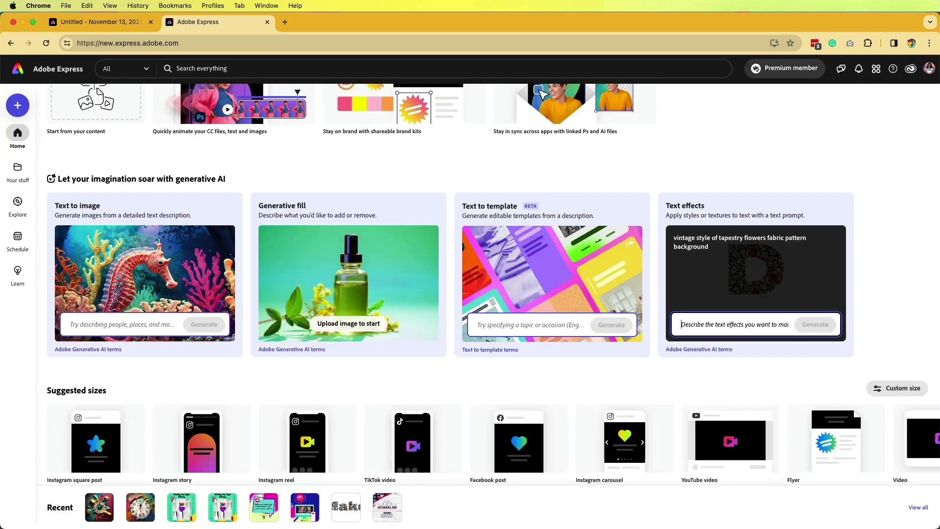
Generate a 'dripping paint on a rusted background' text effect, producing the word Rusted in a new design.
{"action": "type", "text": "dripping paint on a"}
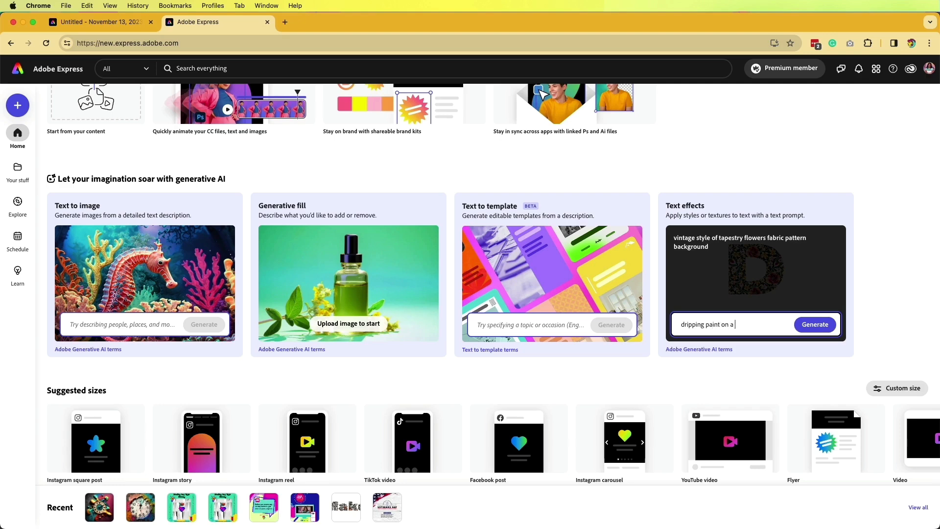
{"action": "type", "text": "rusted background"}
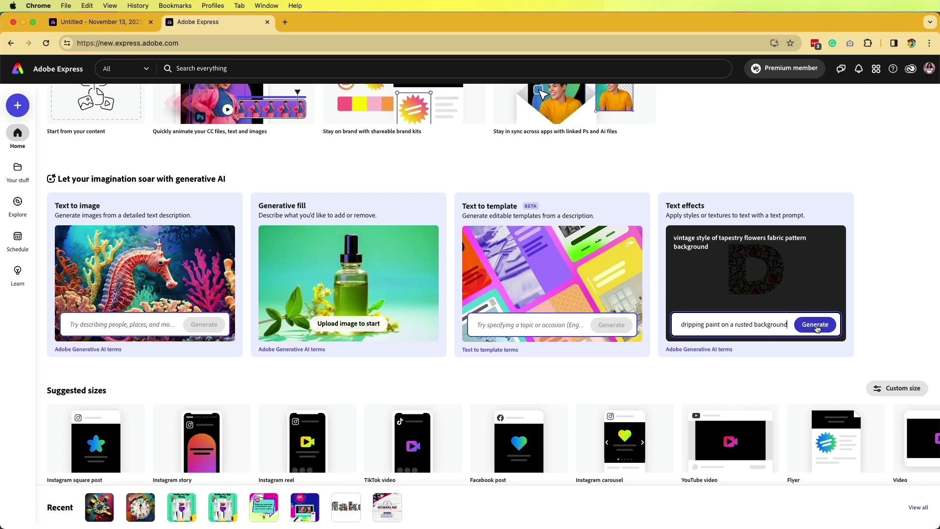
{"action": "left_click", "coordinate": [815, 324]}
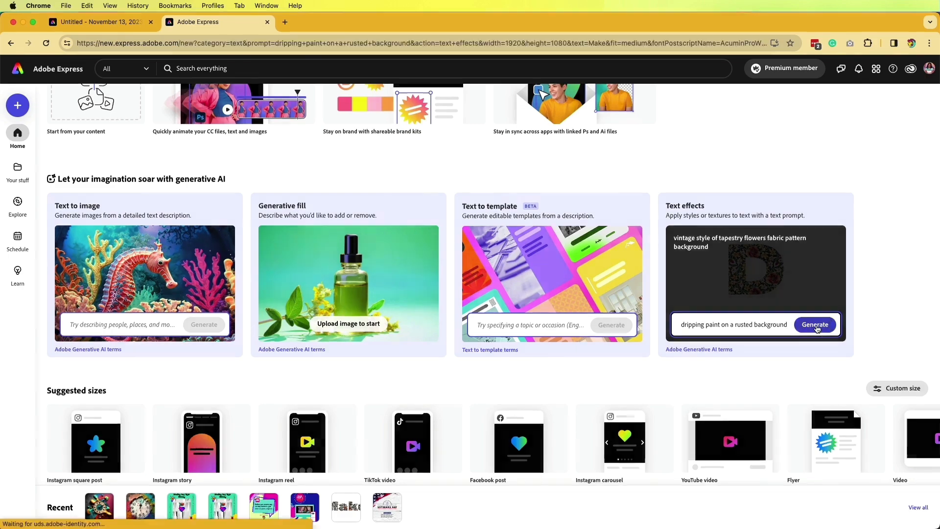
{"action": "left_click", "coordinate": [815, 325]}
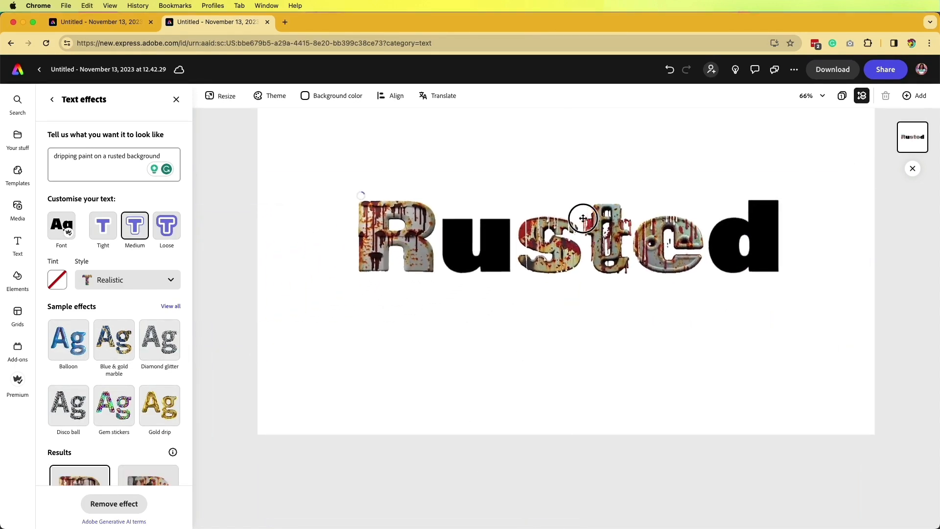
{"action": "left_click", "coordinate": [583, 217]}
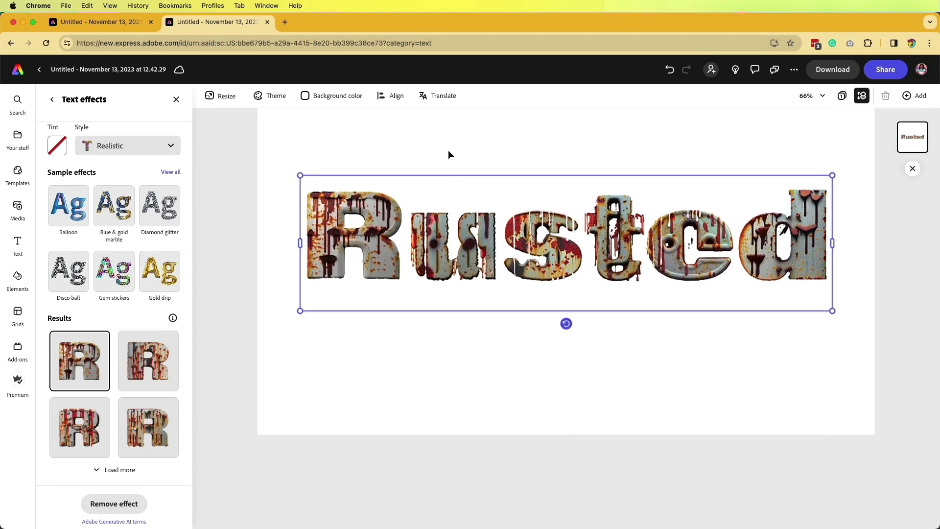
{"action": "left_click", "coordinate": [52, 100]}
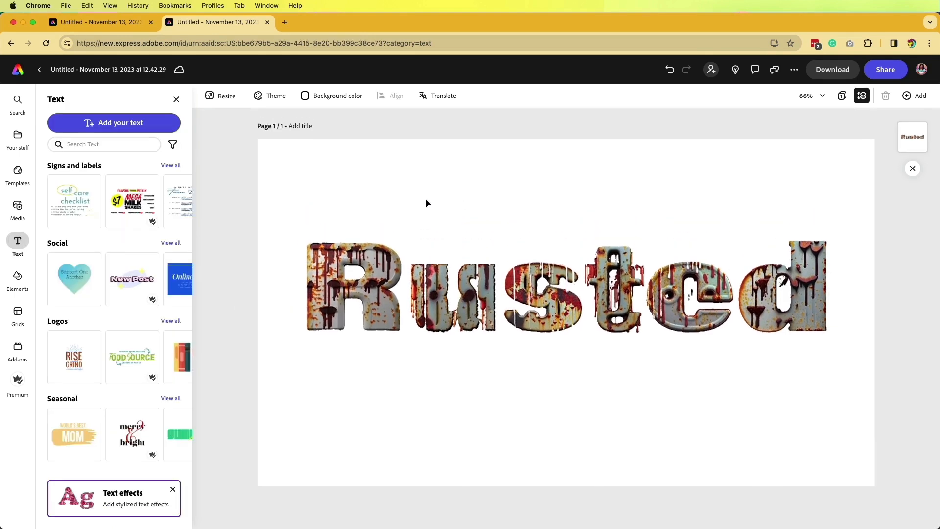
Regenerate the Rusted text effect in Realistic style with a loose fit across all letters.
{"action": "left_click", "coordinate": [392, 293]}
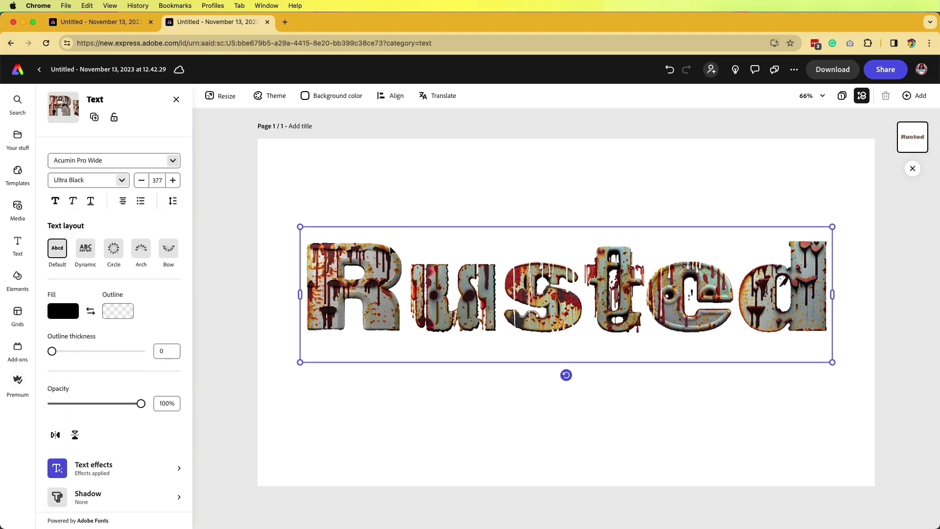
{"action": "mouse_move", "coordinate": [372, 263]}
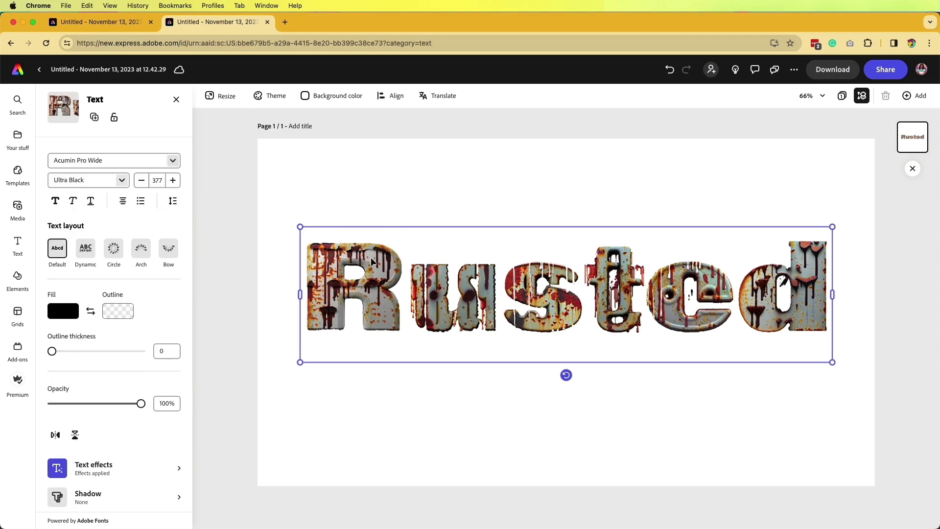
{"action": "mouse_move", "coordinate": [669, 263]}
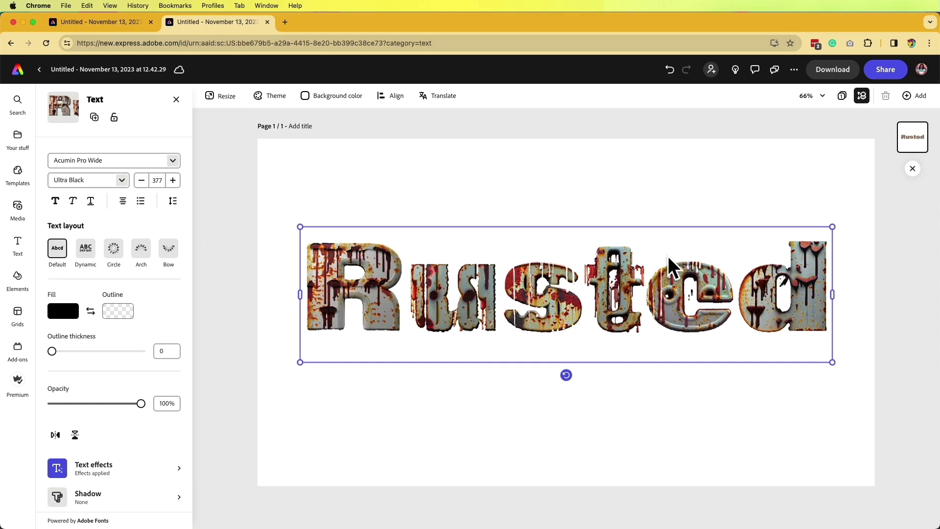
{"action": "mouse_move", "coordinate": [294, 435]}
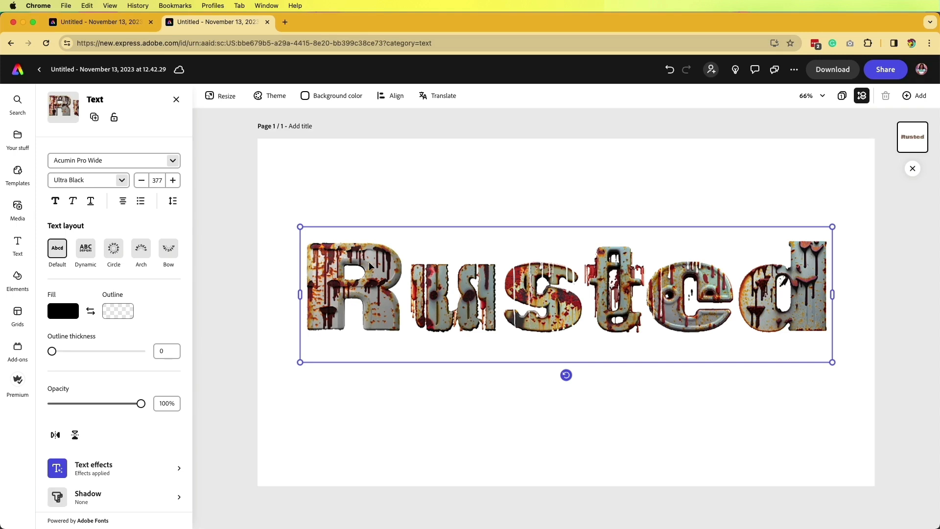
{"action": "mouse_move", "coordinate": [160, 424]}
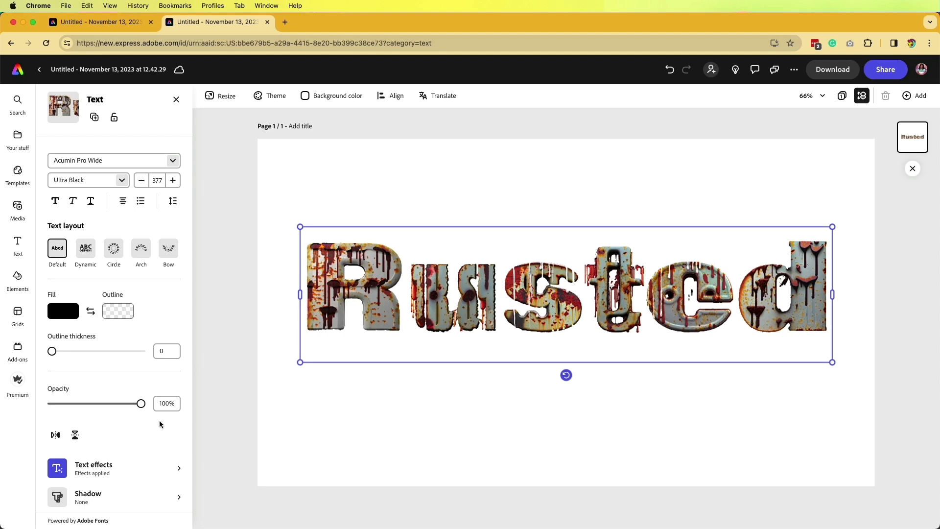
{"action": "left_click", "coordinate": [94, 467]}
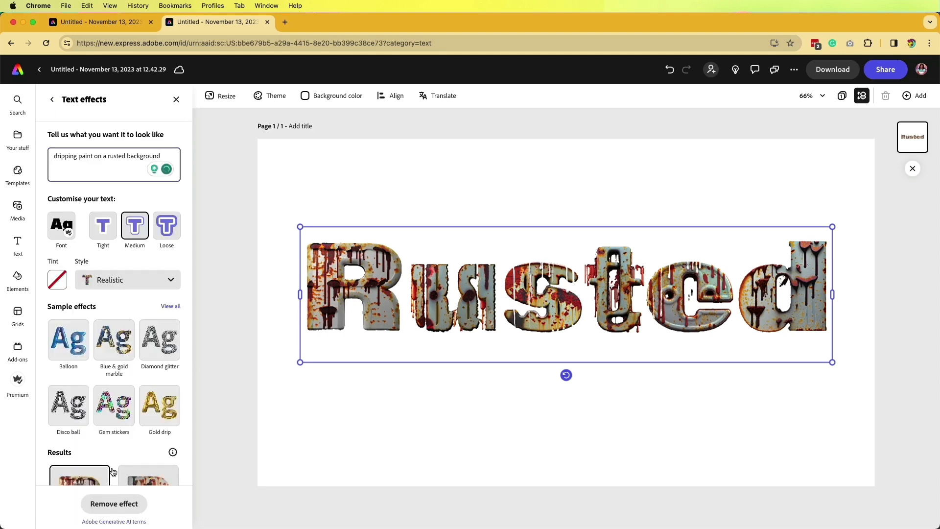
{"action": "mouse_move", "coordinate": [113, 470]}
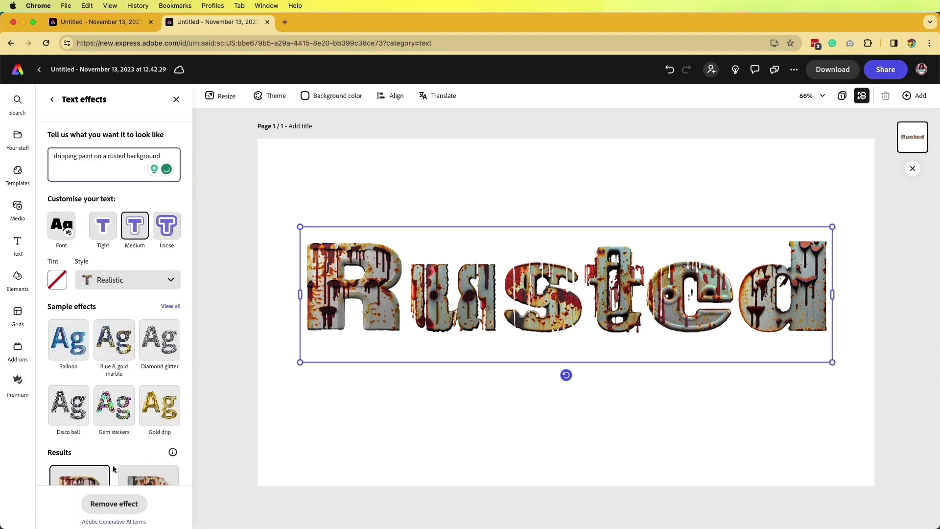
{"action": "left_click", "coordinate": [167, 225]}
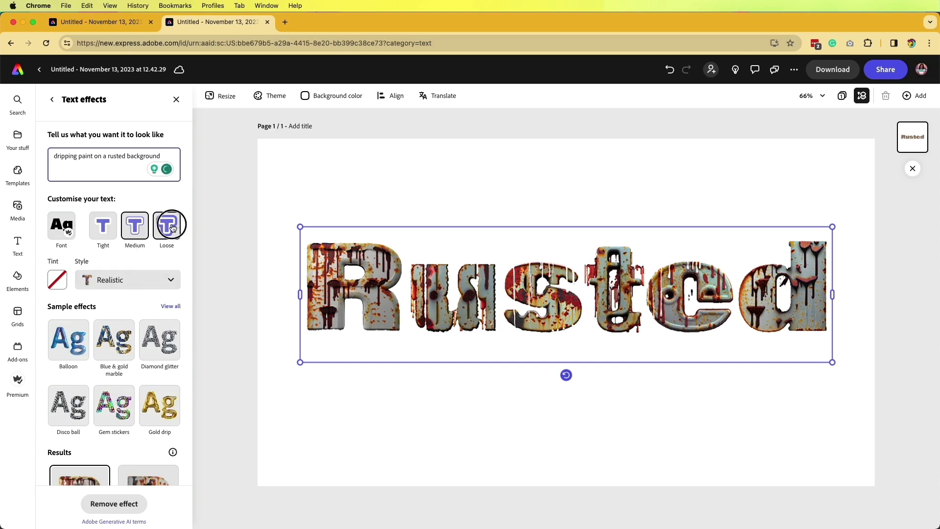
{"action": "left_click", "coordinate": [167, 225]}
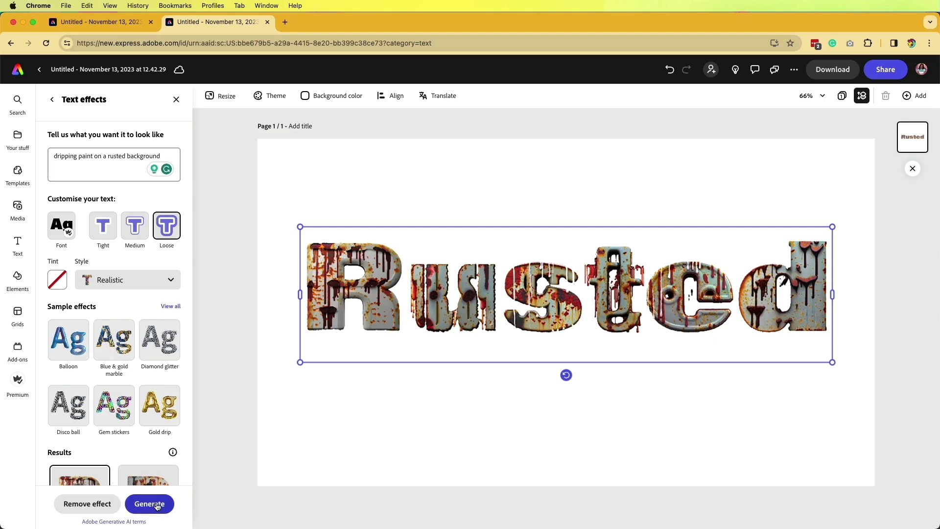
{"action": "left_click", "coordinate": [87, 503]}
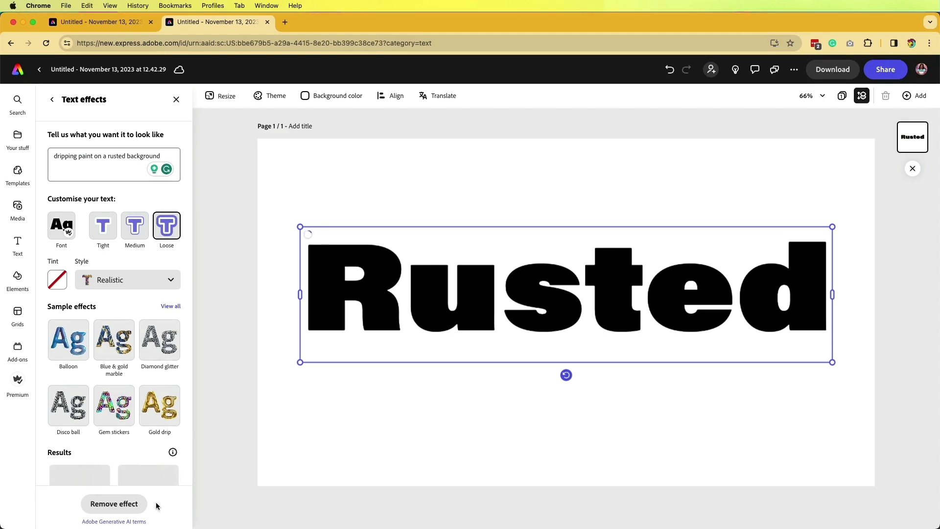
{"action": "left_click", "coordinate": [127, 280]}
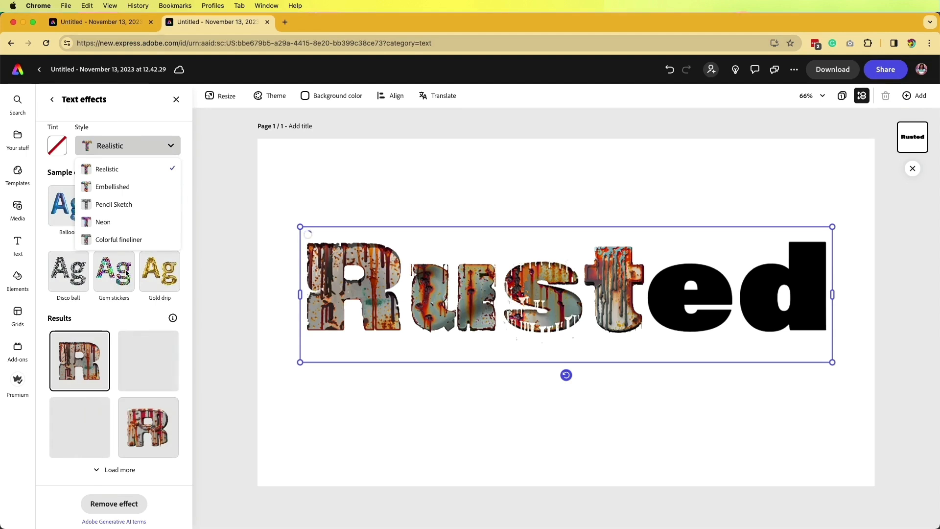
{"action": "mouse_move", "coordinate": [113, 186]}
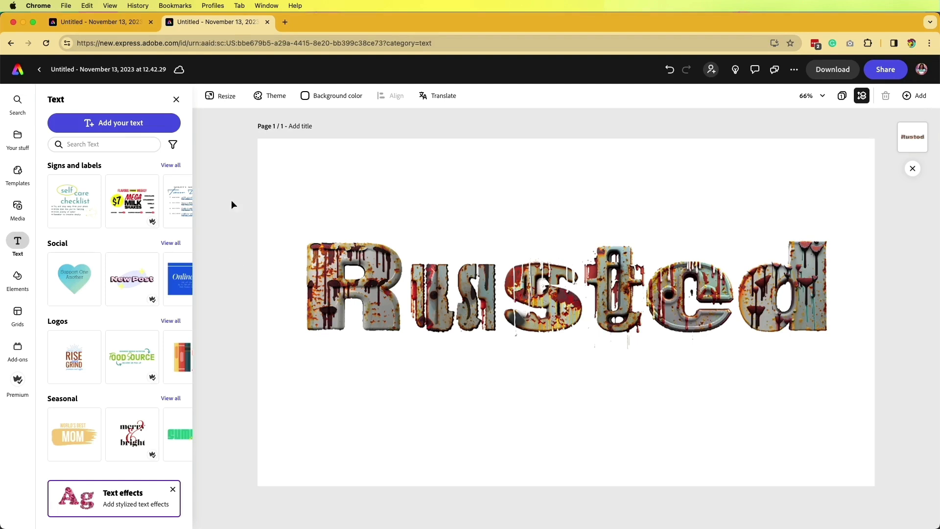
Add a new text box 'alive' and generate a 'cactus with flowers' texture for it.
{"action": "left_click", "coordinate": [113, 124]}
{"action": "type", "text": "alive"}
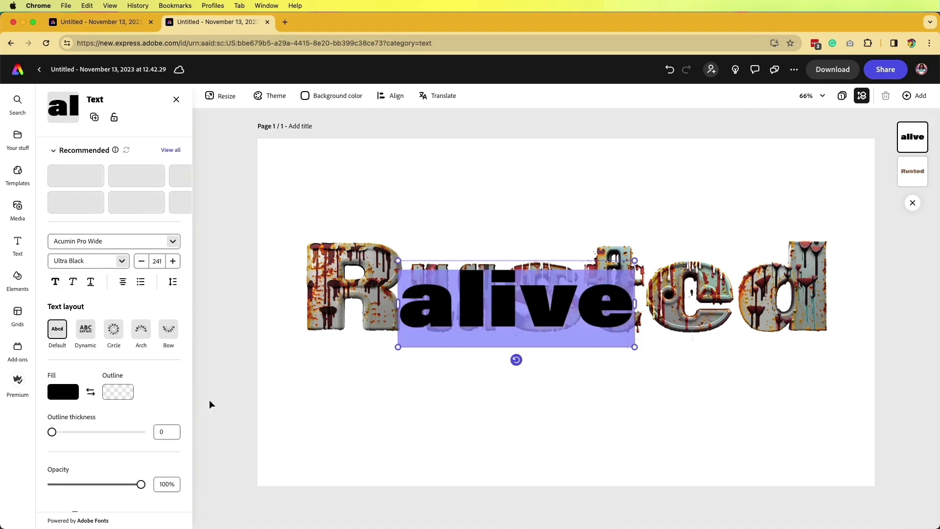
{"action": "scroll", "scroll_direction": "down", "scroll_amount": 3}
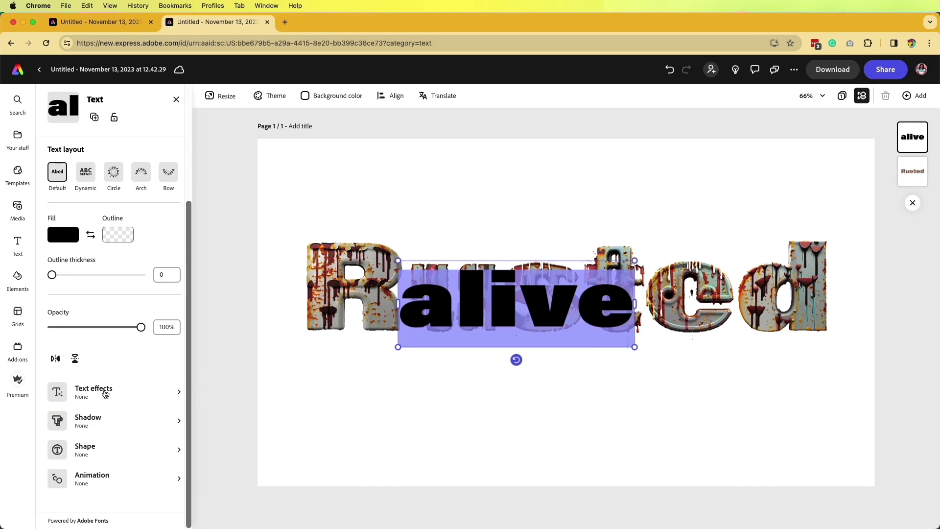
{"action": "left_click", "coordinate": [94, 392]}
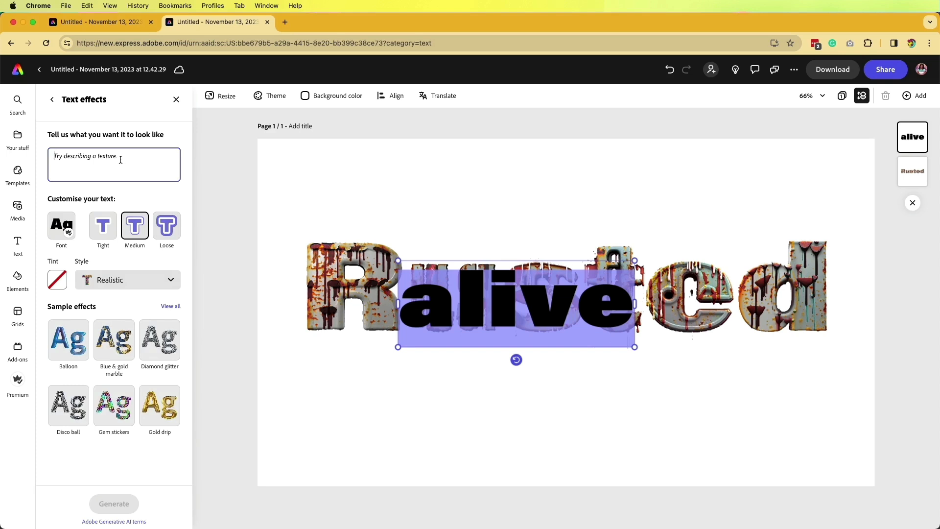
{"action": "type", "text": "cactus with flower"}
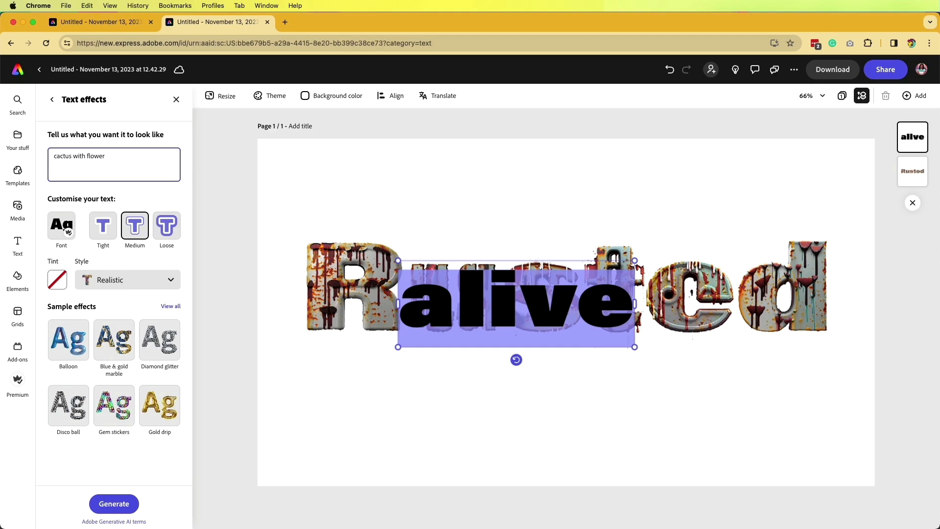
{"action": "left_click", "coordinate": [114, 503]}
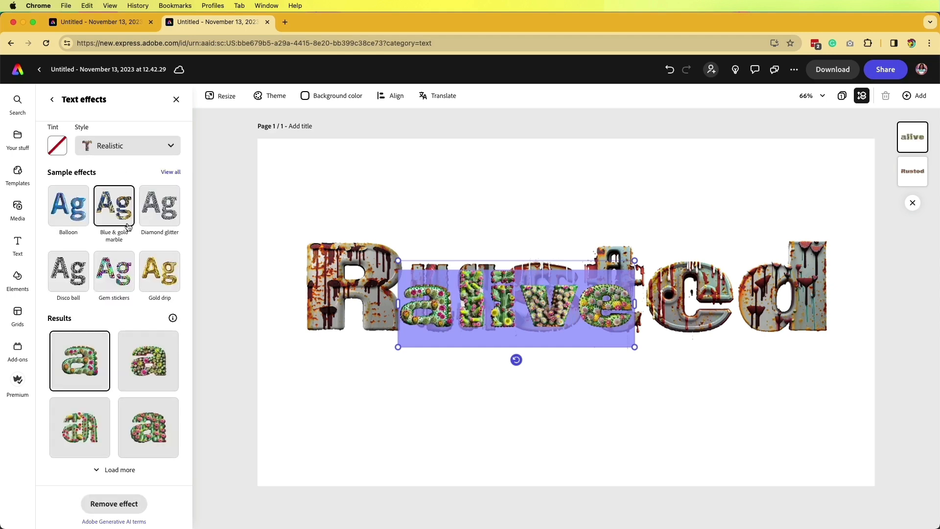
{"action": "mouse_move", "coordinate": [420, 385]}
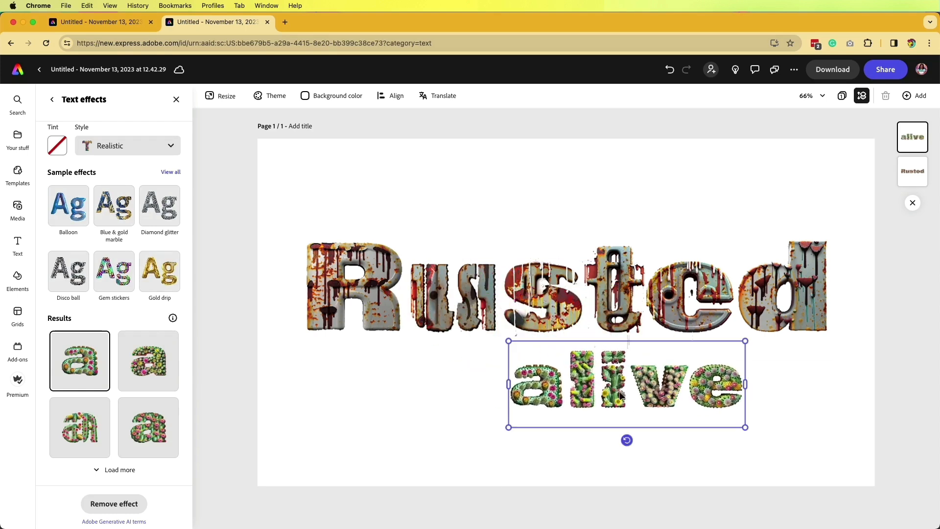
Enlarge 'alive' below Rusted and regenerate its realistic cactus-with-flowers texture.
{"action": "left_click_drag", "start_coordinate": [508, 427], "coordinate": [388, 464]}
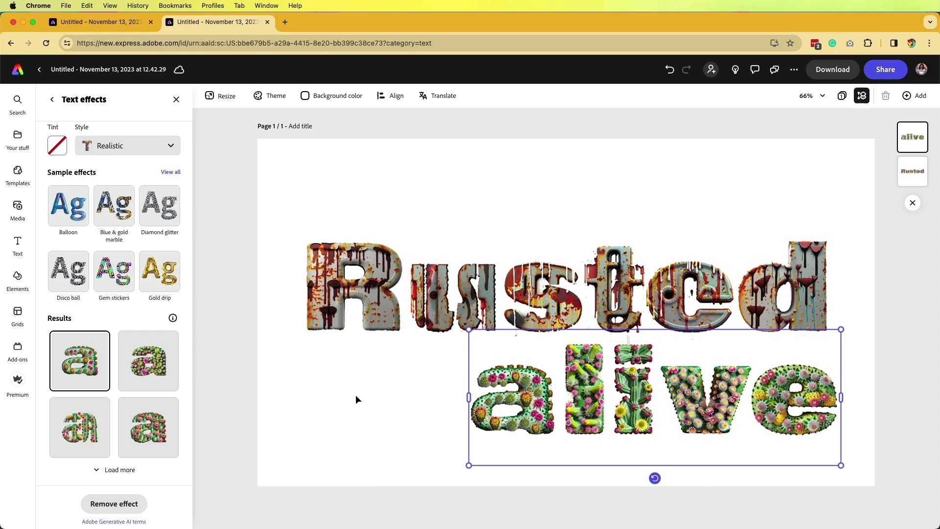
{"action": "left_click", "coordinate": [148, 361]}
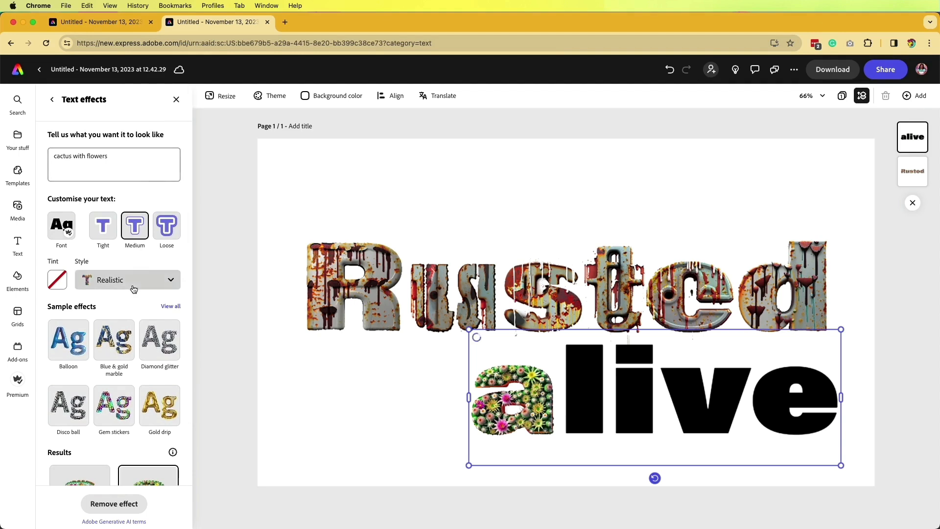
{"action": "left_click", "coordinate": [128, 281]}
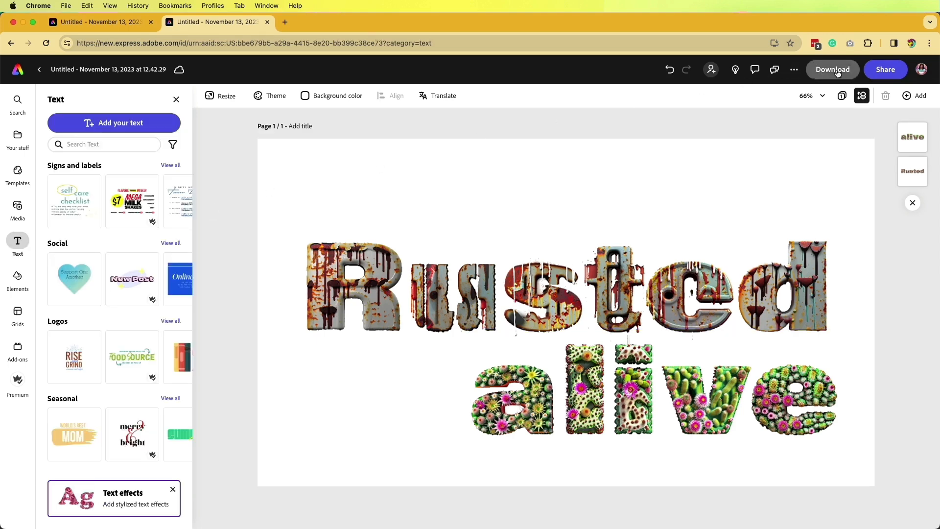
Choose PNG (Best for images) as the download format, then return to the Adobe Express home page.
{"action": "left_click", "coordinate": [833, 68]}
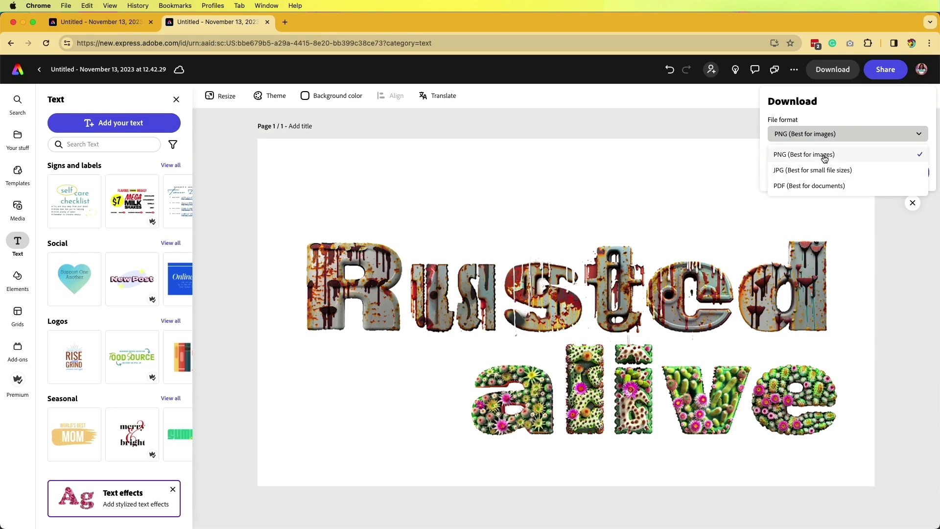
{"action": "left_click", "coordinate": [824, 154]}
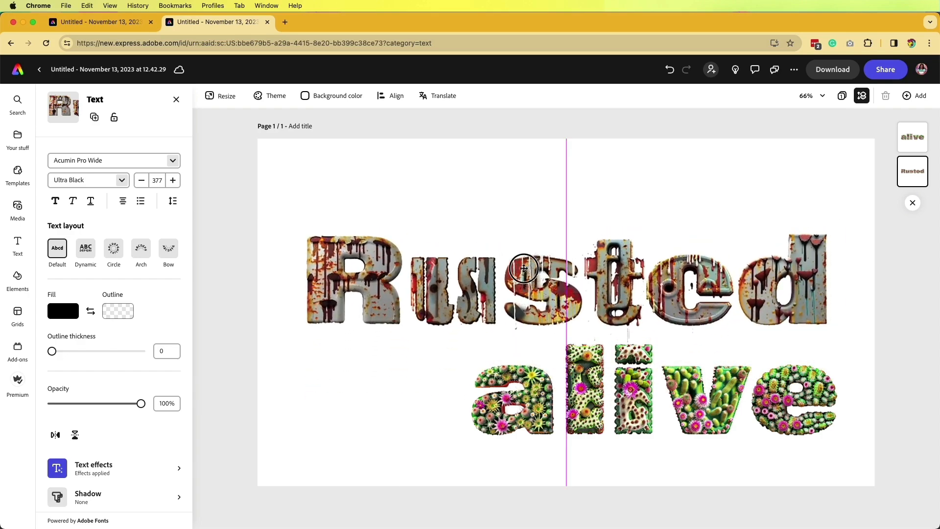
{"action": "left_click", "coordinate": [524, 268]}
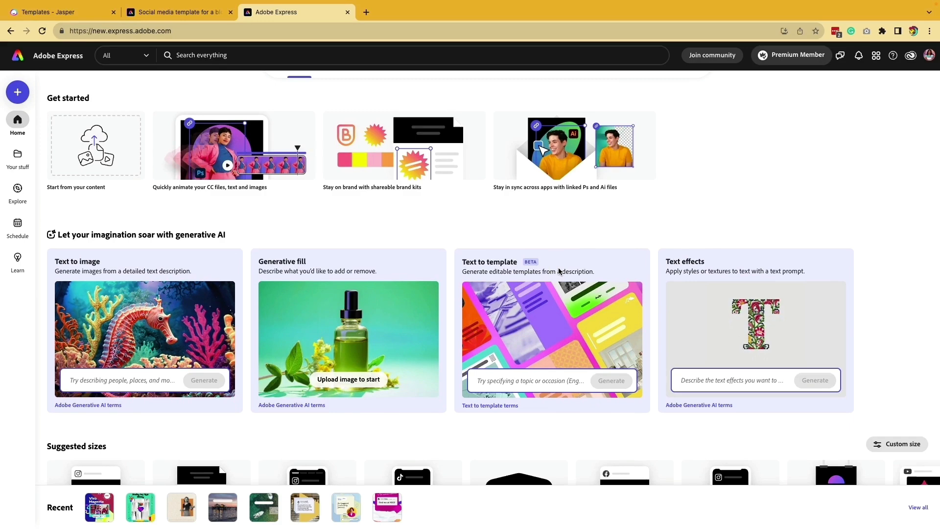
Generate poster templates for a business productivity tools blog with sans serif fonts, then request more results.
{"action": "left_click", "coordinate": [611, 386]}
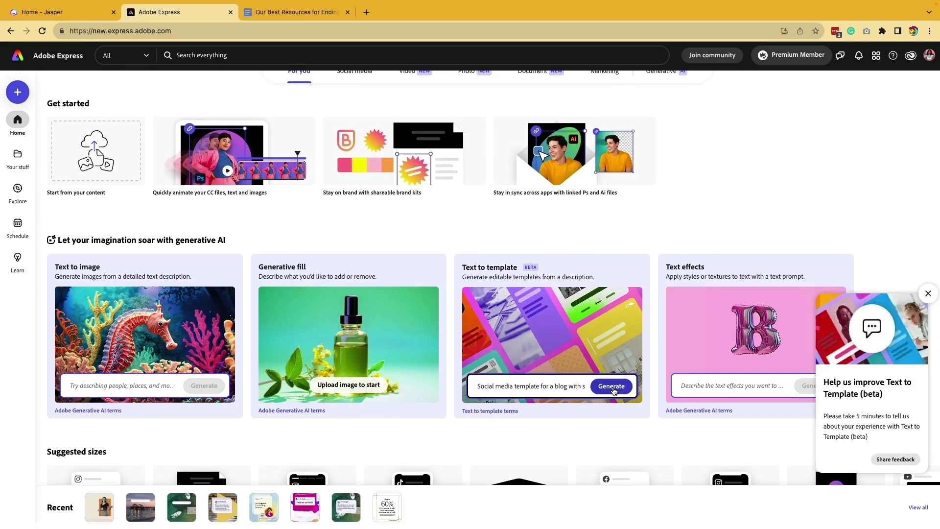
{"action": "left_click", "coordinate": [611, 386]}
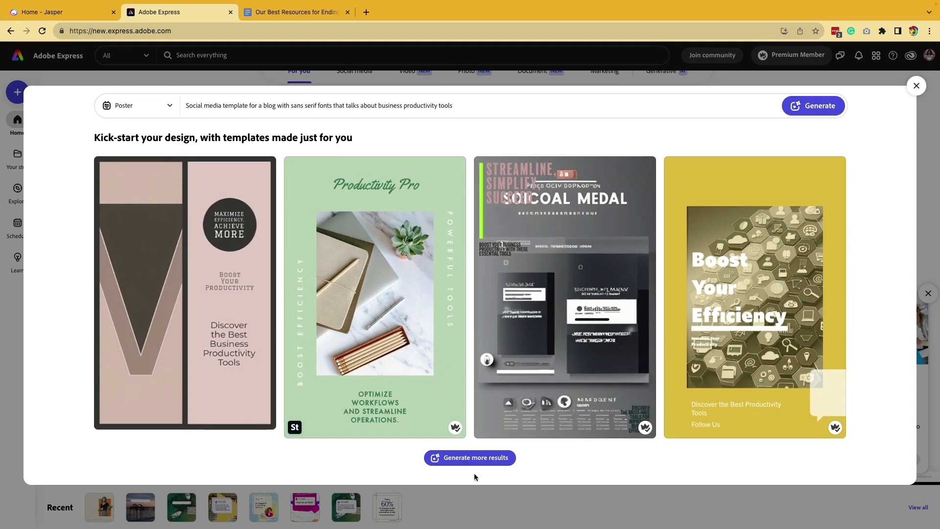
{"action": "left_click", "coordinate": [471, 458]}
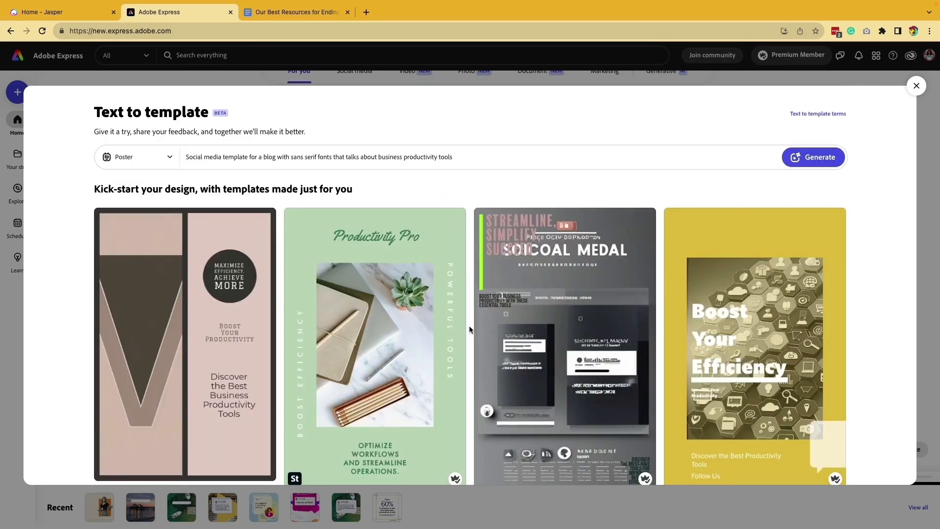
Scroll through the generated productivity templates to reach the green Productivity Pro poster's variations.
{"action": "scroll", "scroll_direction": "down", "scroll_amount": 3}
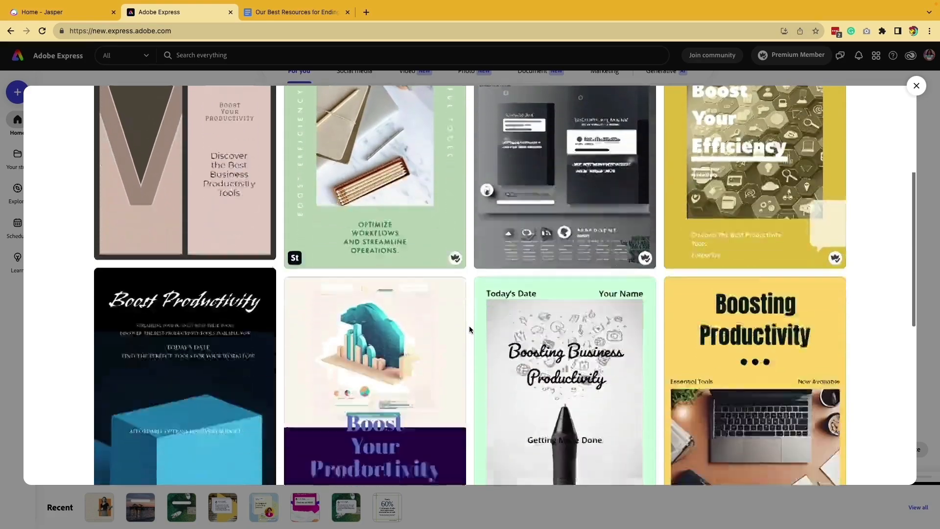
{"action": "scroll", "scroll_direction": "down", "scroll_amount": 3}
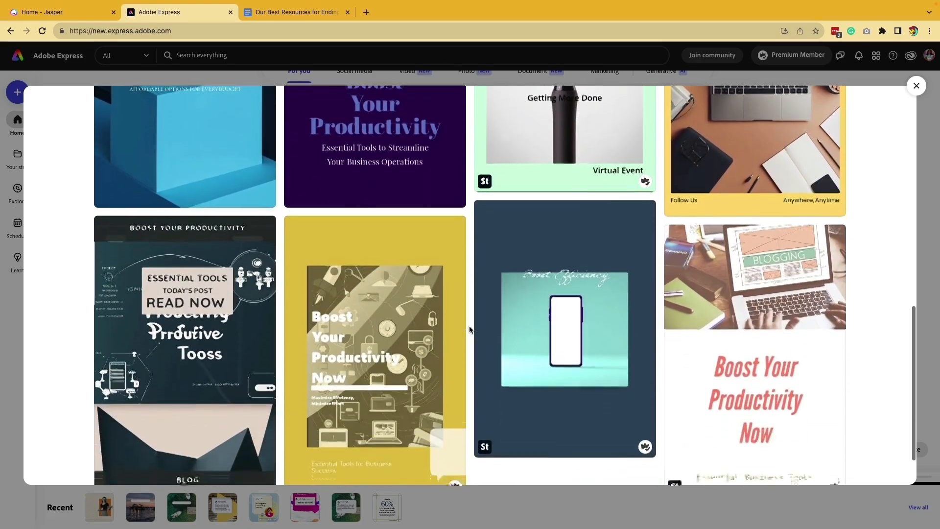
{"action": "scroll", "scroll_direction": "down", "scroll_amount": 3}
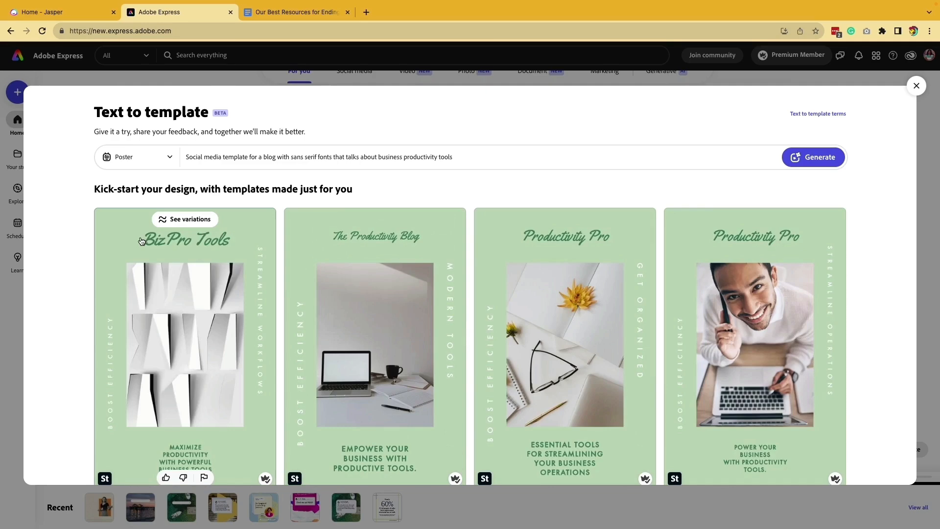
{"action": "scroll", "scroll_direction": "down", "scroll_amount": 3}
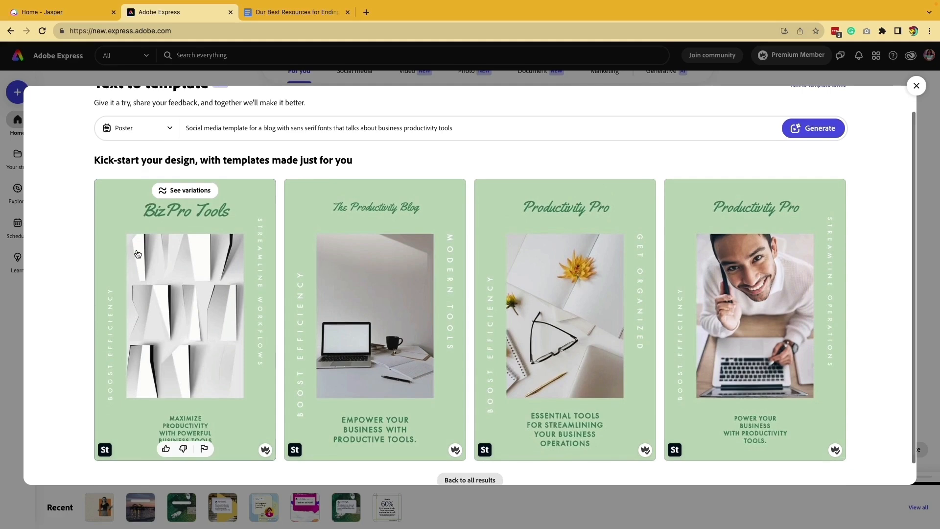
{"action": "scroll", "scroll_direction": "down", "scroll_amount": 3}
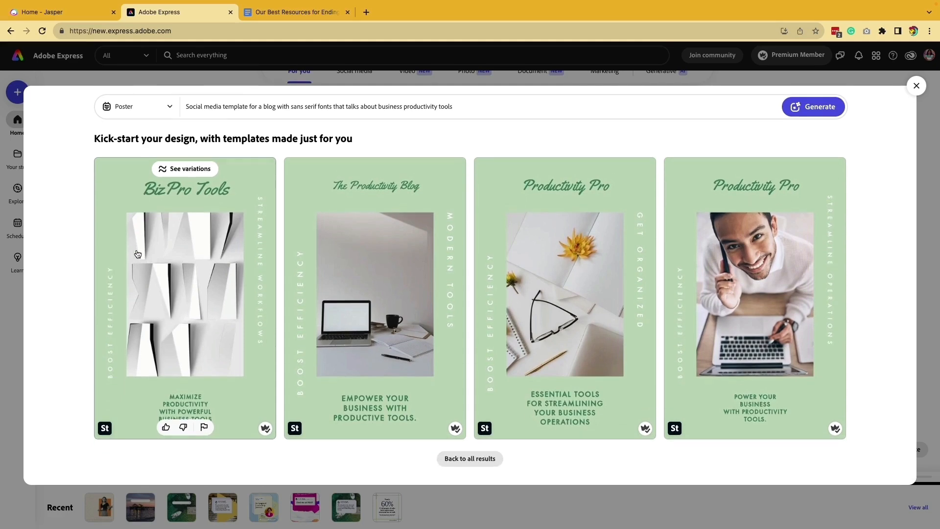